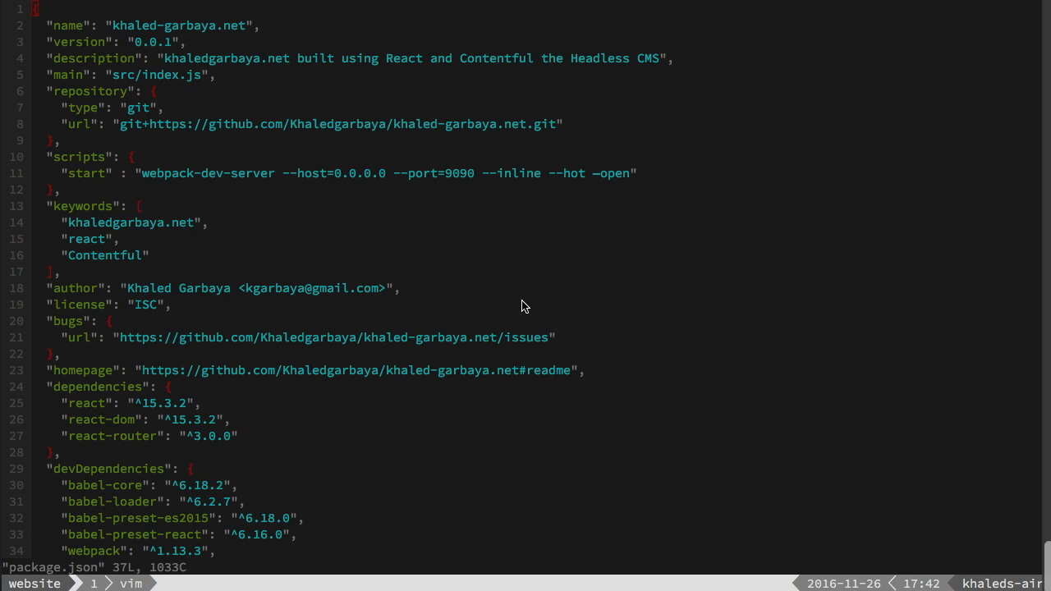
pyautogui.moveTo(102, 381)
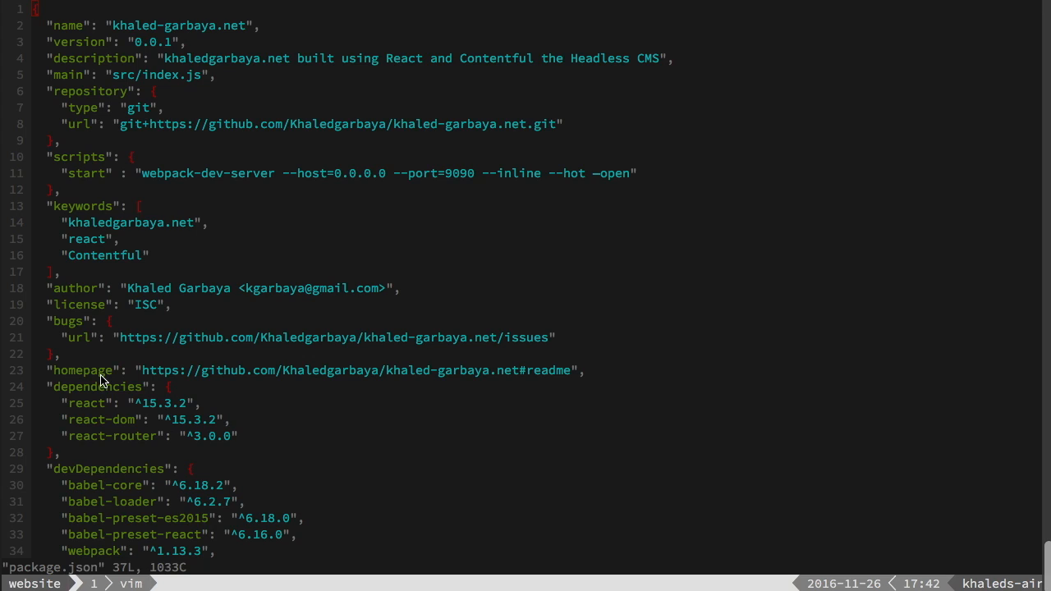
pyautogui.moveTo(114, 411)
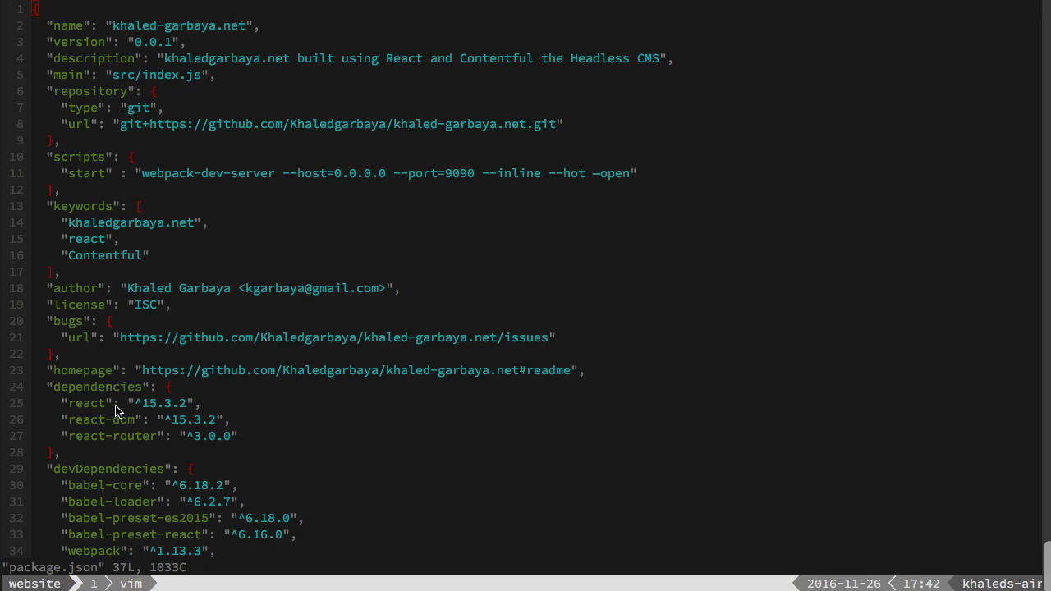
pyautogui.moveTo(92, 429)
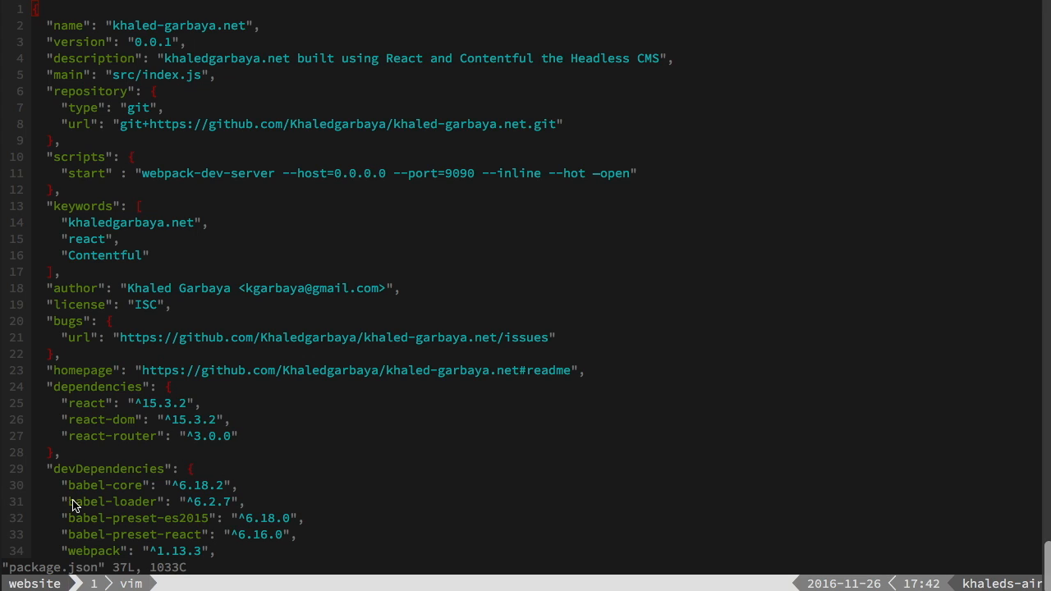
pyautogui.moveTo(212, 501)
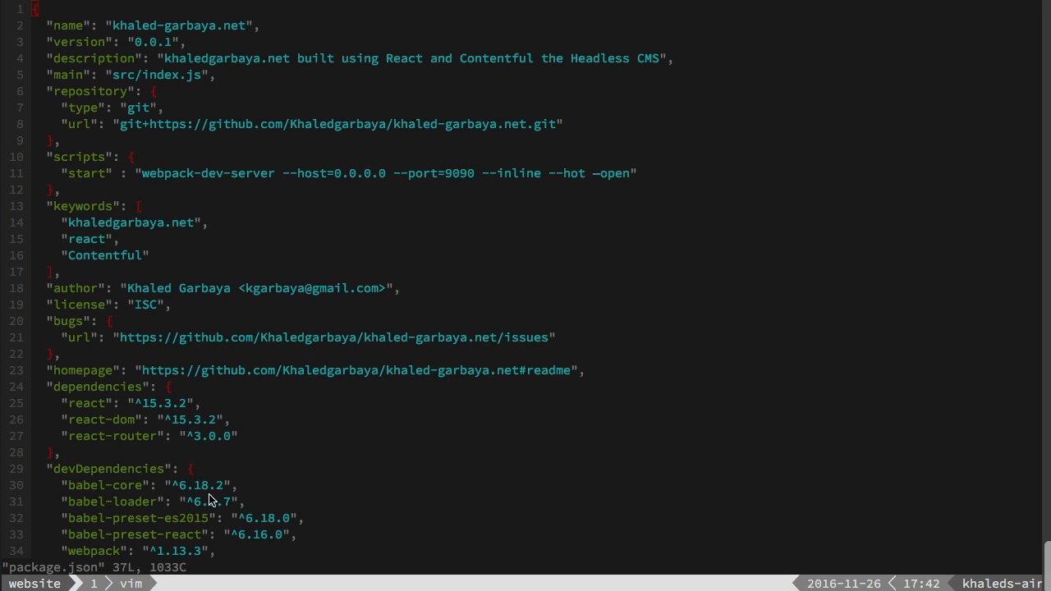
pyautogui.moveTo(355, 422)
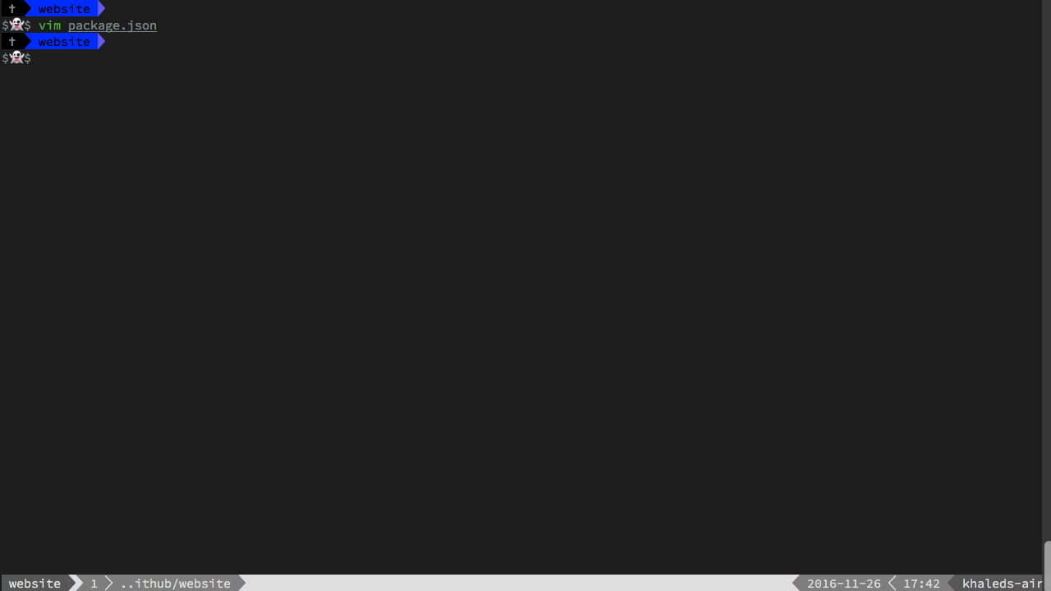
# Step: Install the project's npm dependencies, then start editing a new webpack.config.js in Vim
pyautogui.write('npm install')
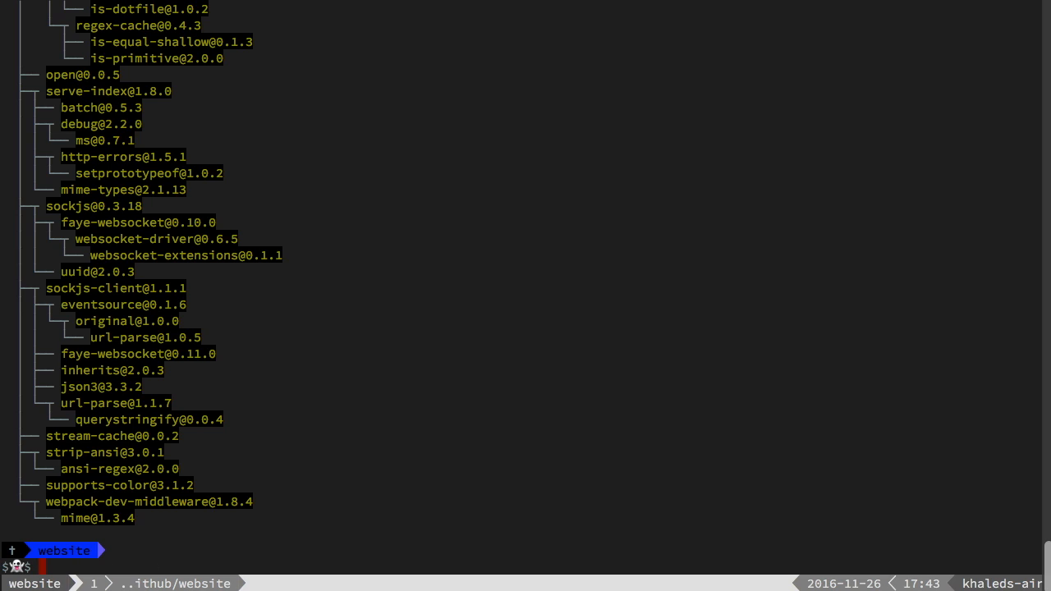
pyautogui.write('vim package.json')
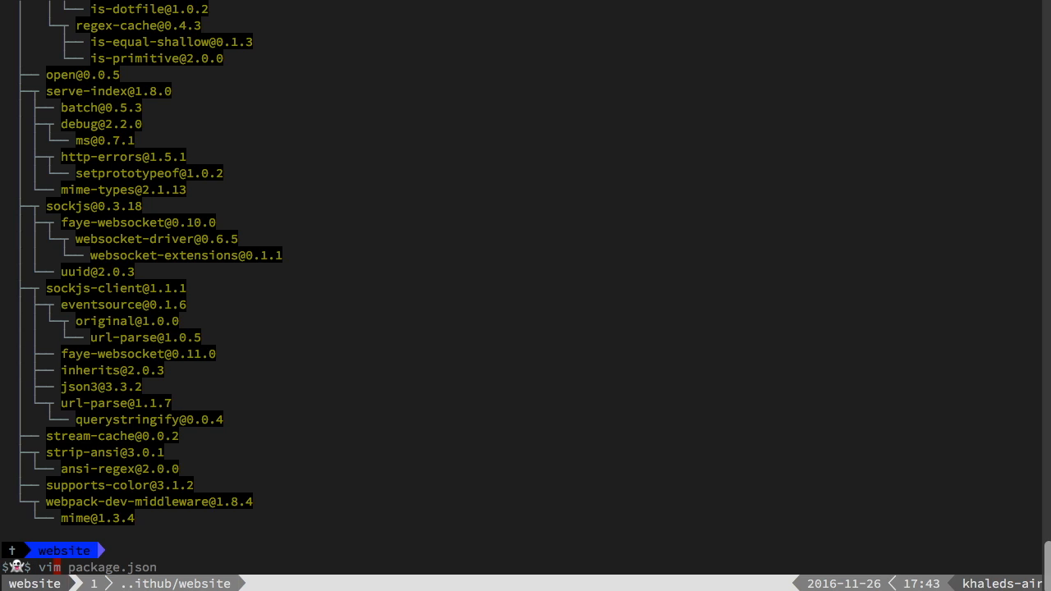
pyautogui.write('webpack.config.js')
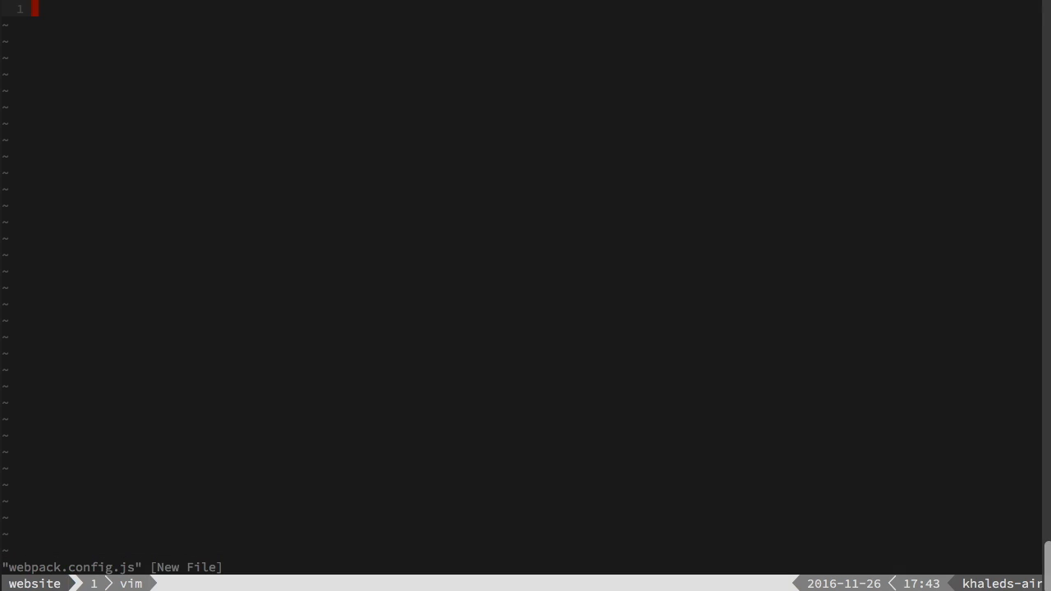
# Step: Begin module.exports with entry './src/index.js'
pyautogui.press('i')
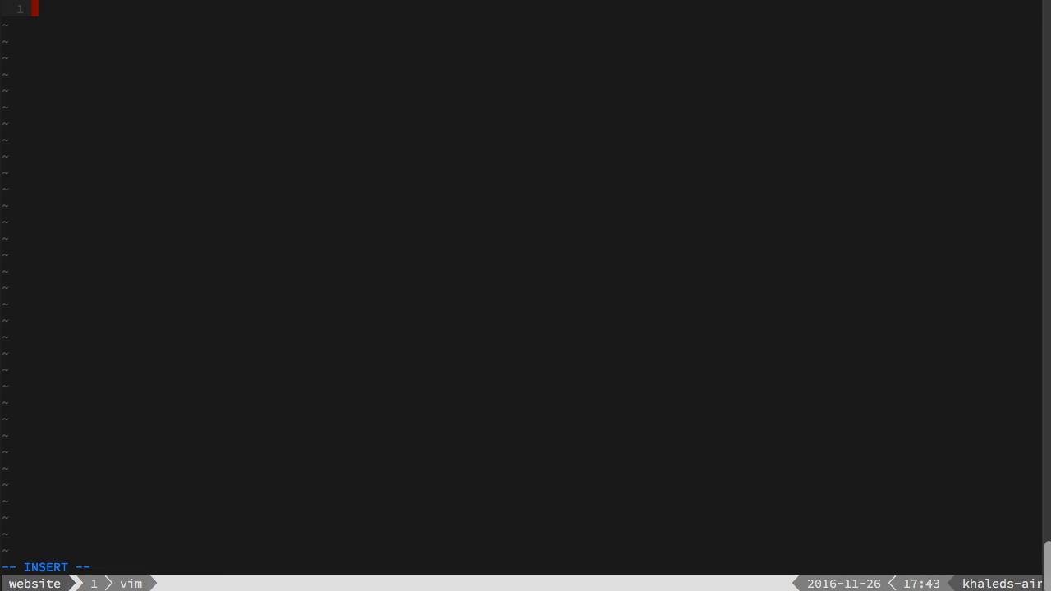
pyautogui.write('module')
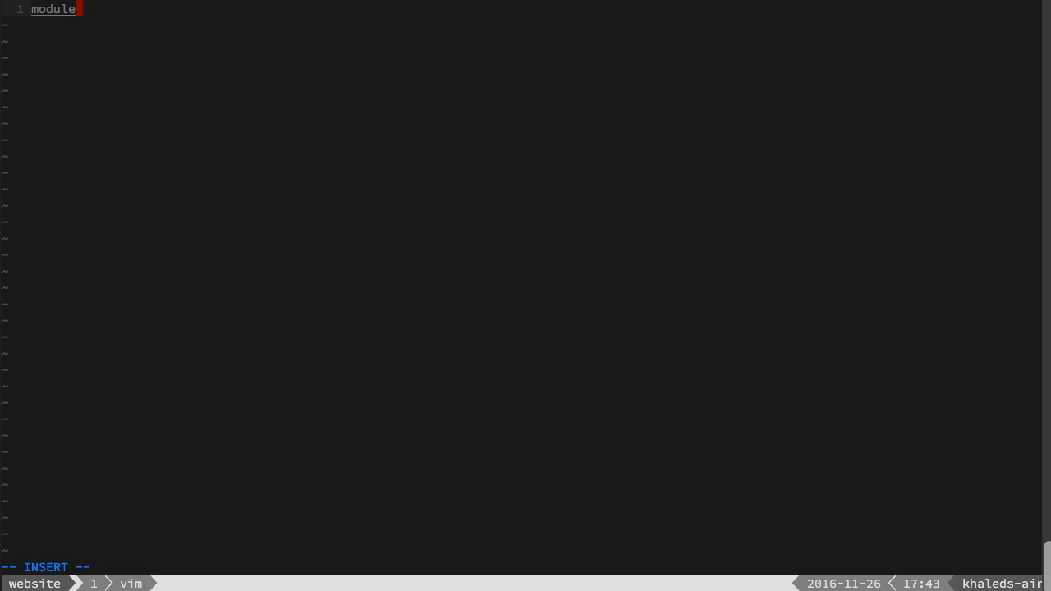
pyautogui.write('.exports =')
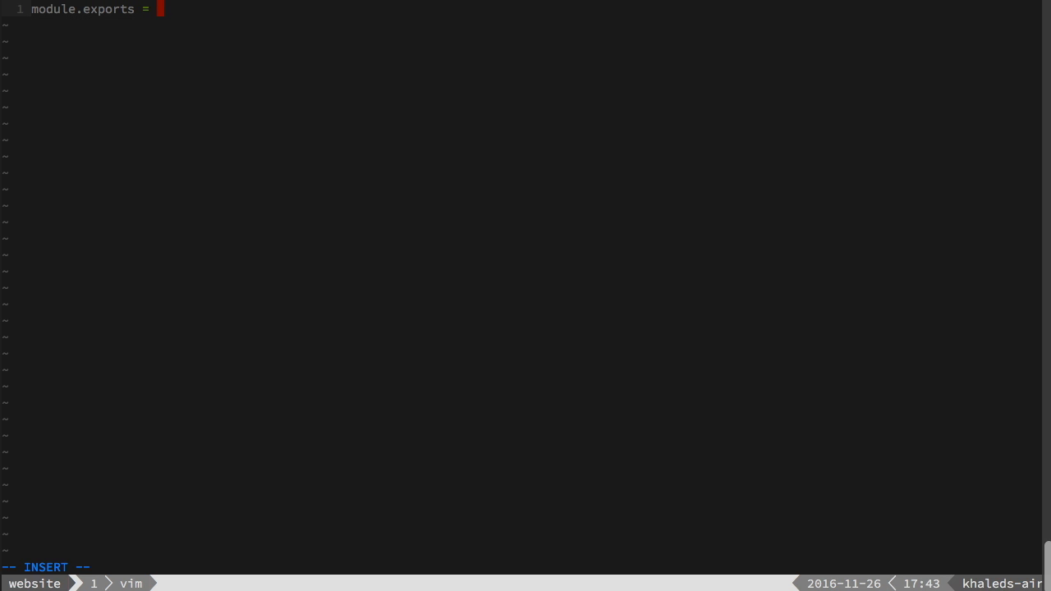
pyautogui.write('{')
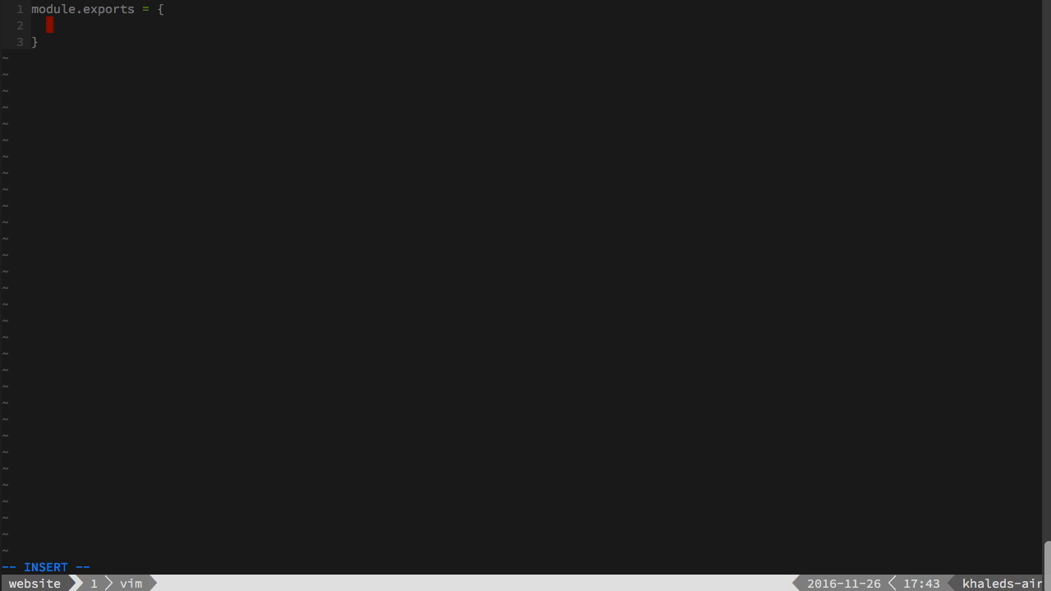
pyautogui.write('ent')
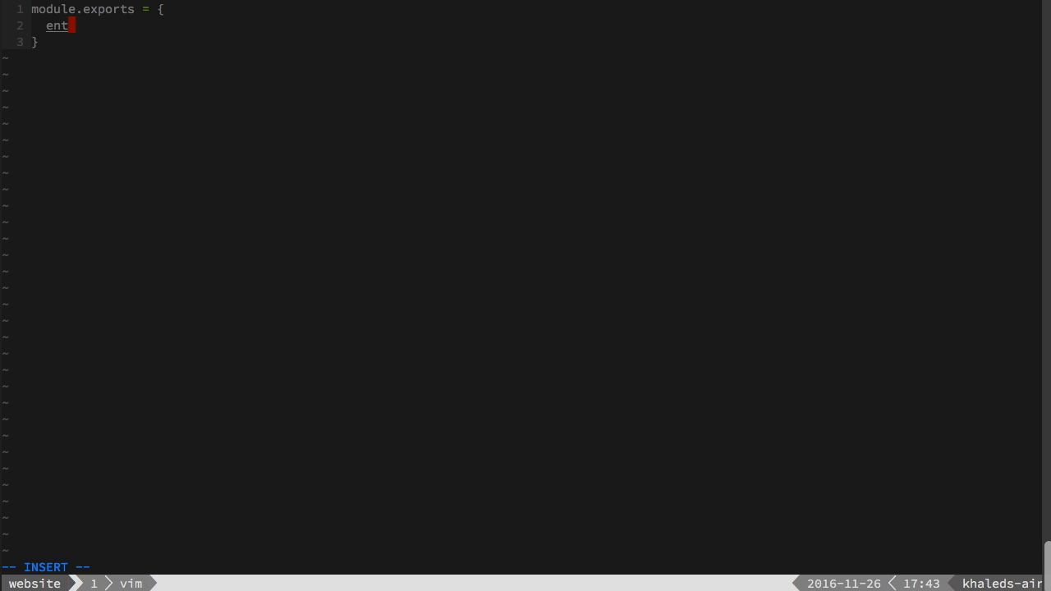
pyautogui.write('ry:')
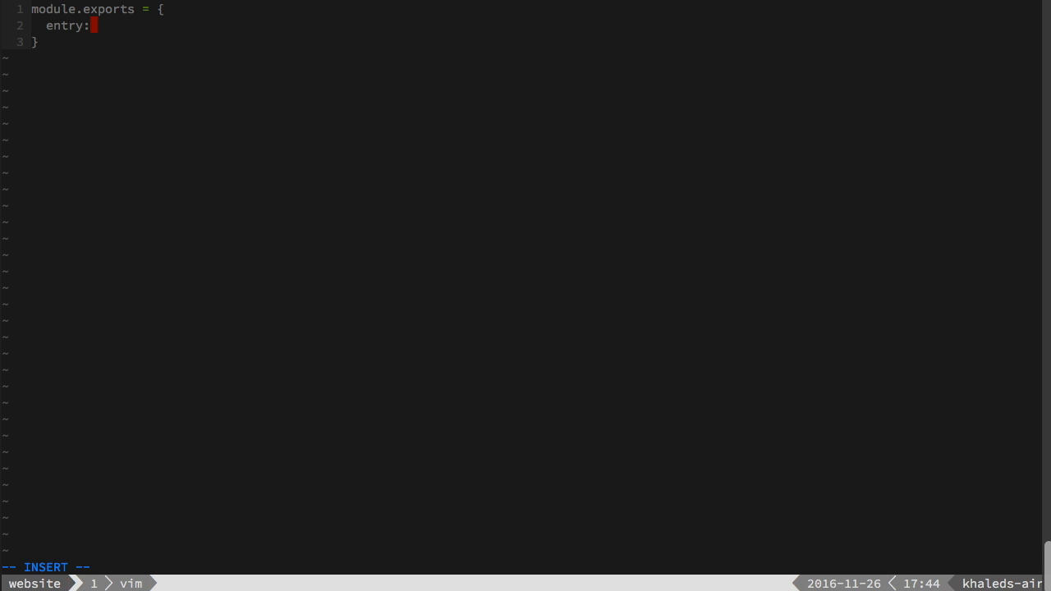
pyautogui.write("'./s")
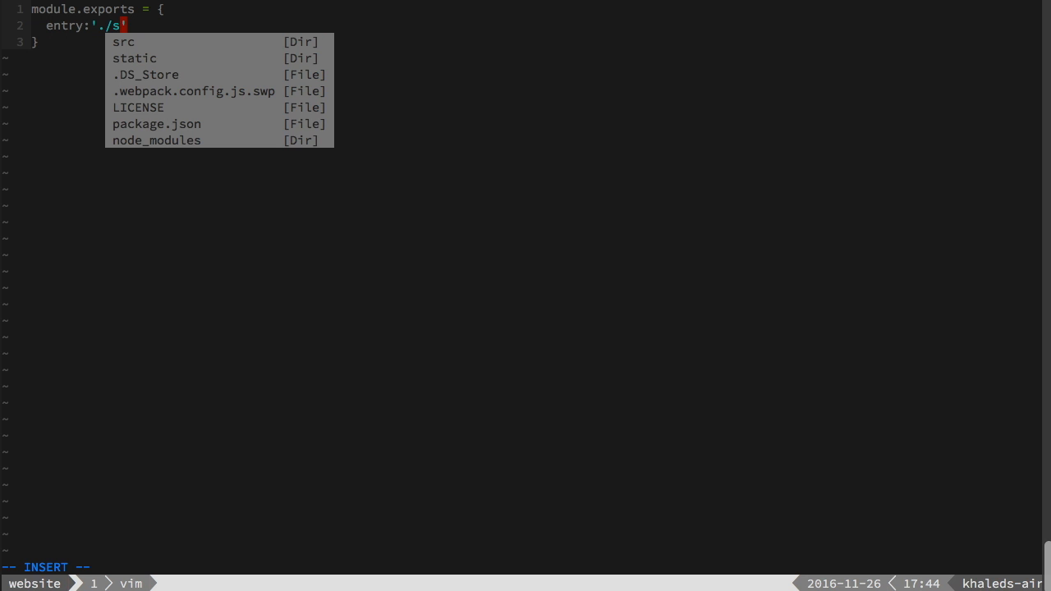
pyautogui.write('rc/ind')
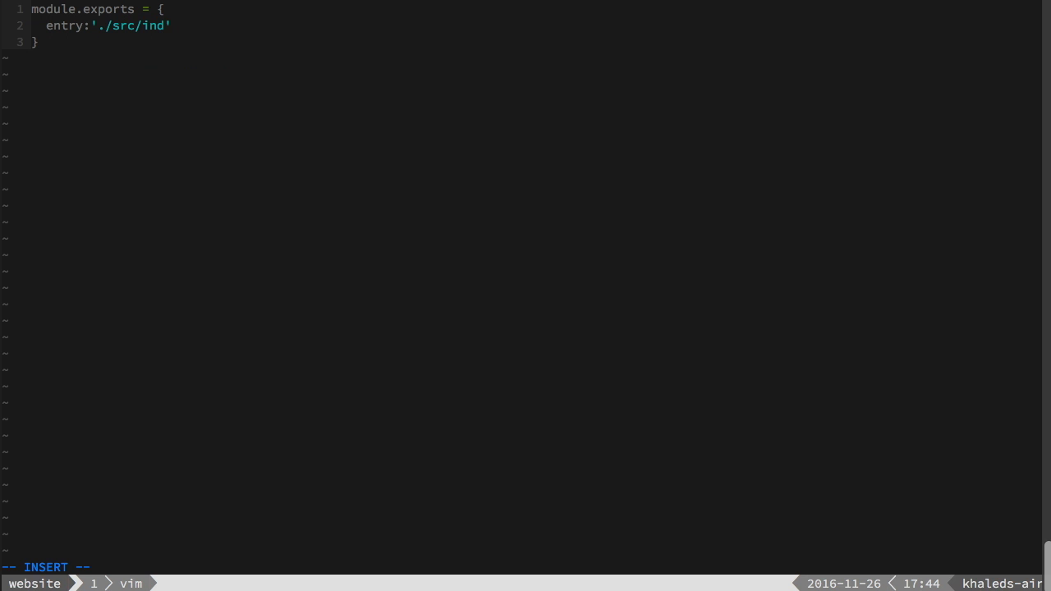
pyautogui.write('ex.js')
pyautogui.write('out')
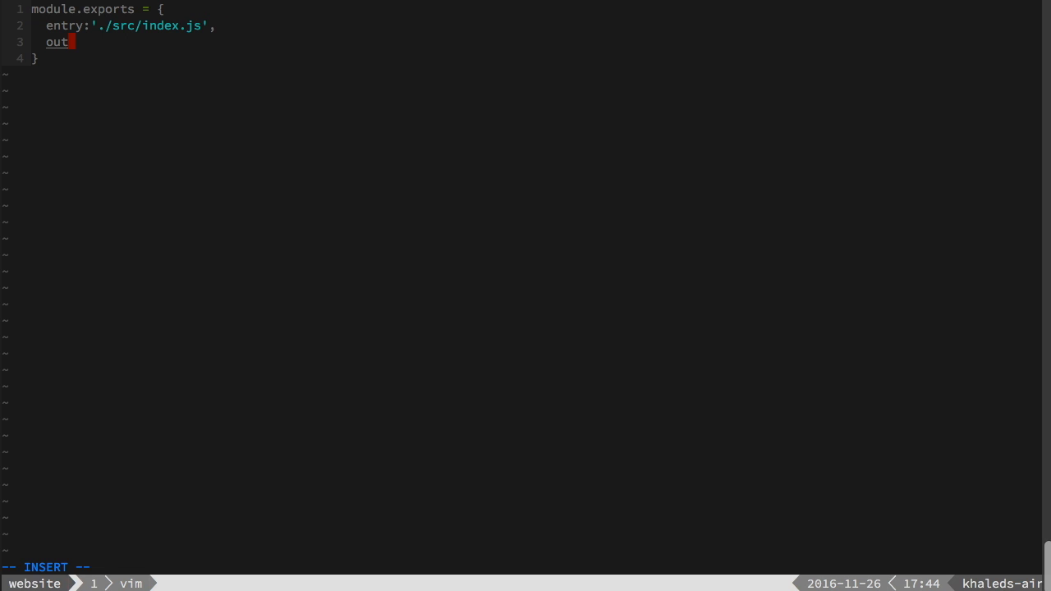
# Step: Add an output block with filename './static/main.bundle.js' and path '/static/'
pyautogui.write('put:{')
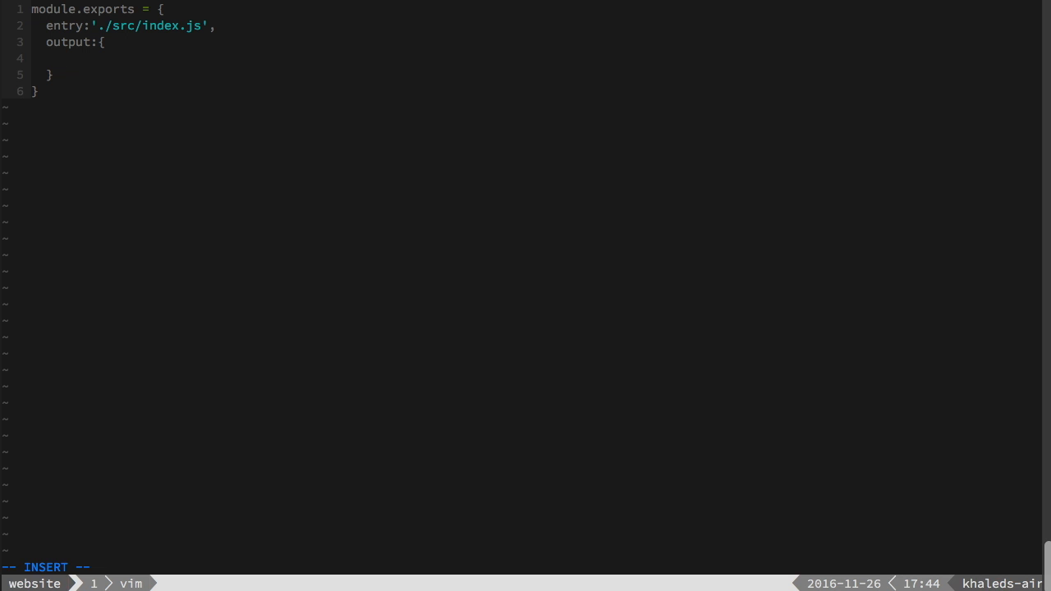
pyautogui.write('filen')
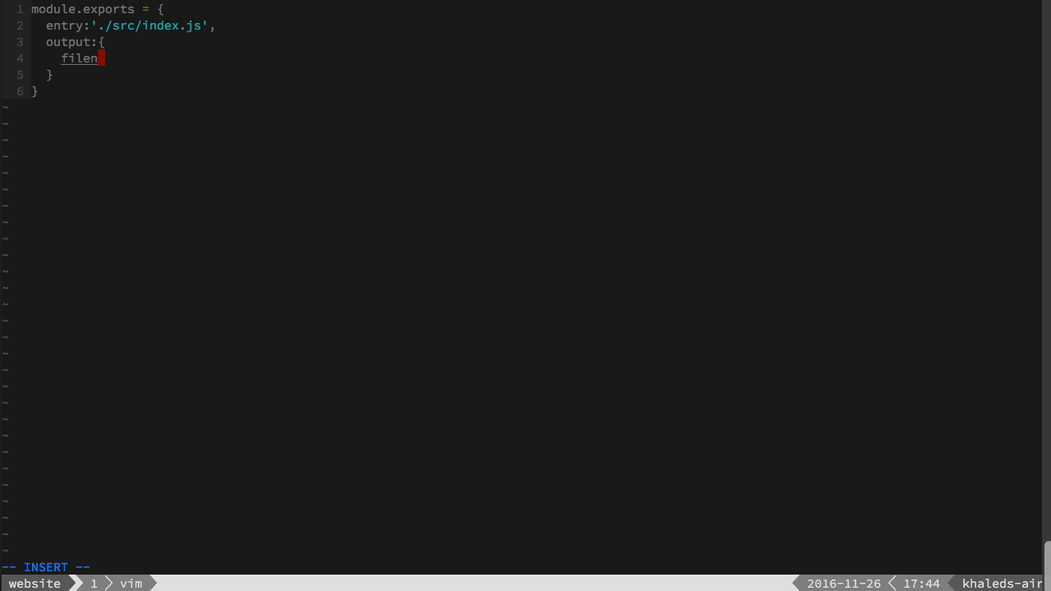
pyautogui.write('ame:')
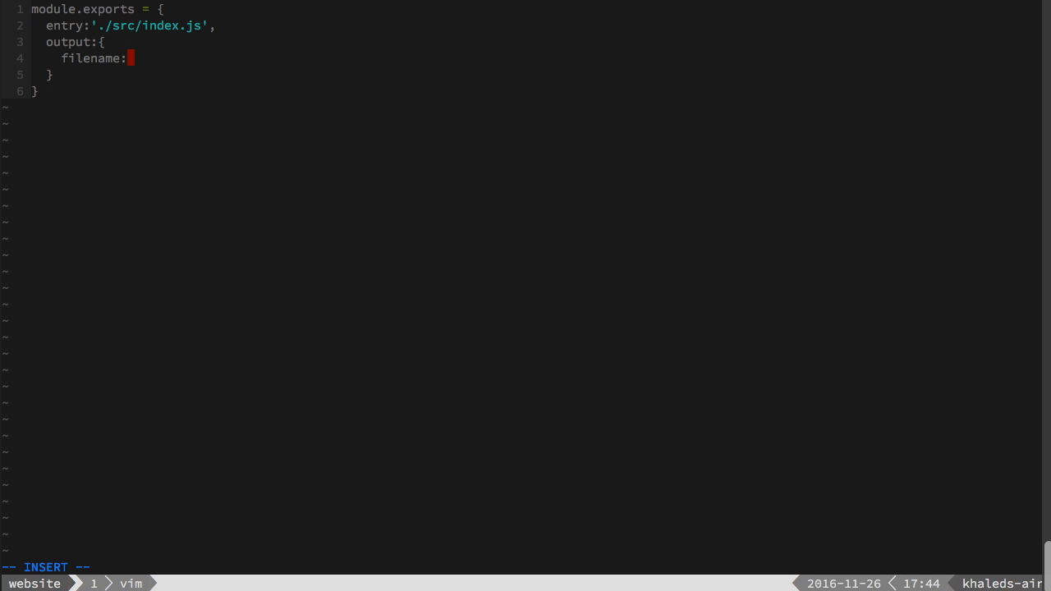
pyautogui.write("''")
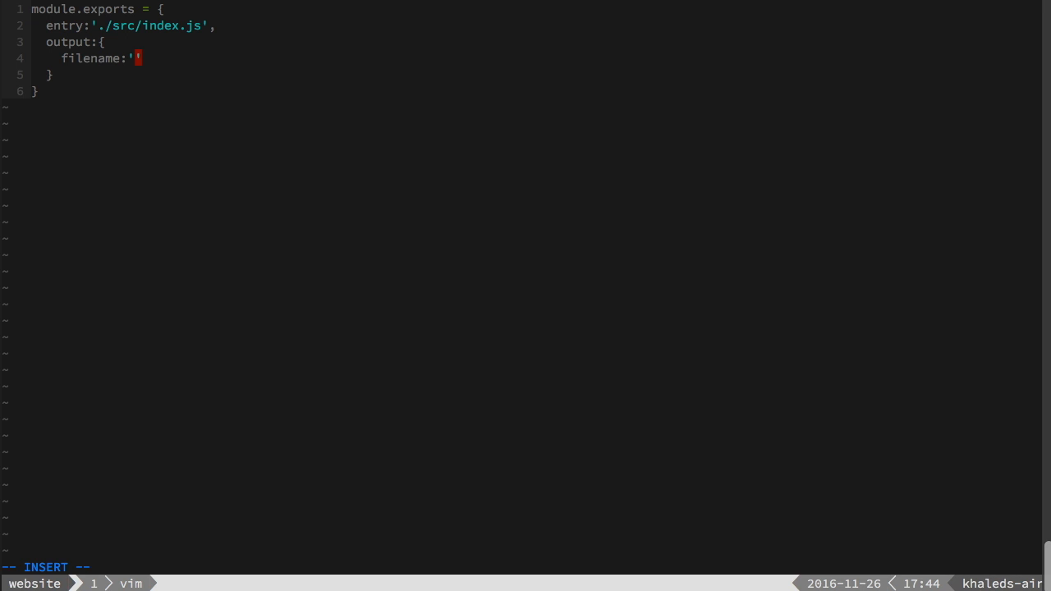
pyautogui.write('./static')
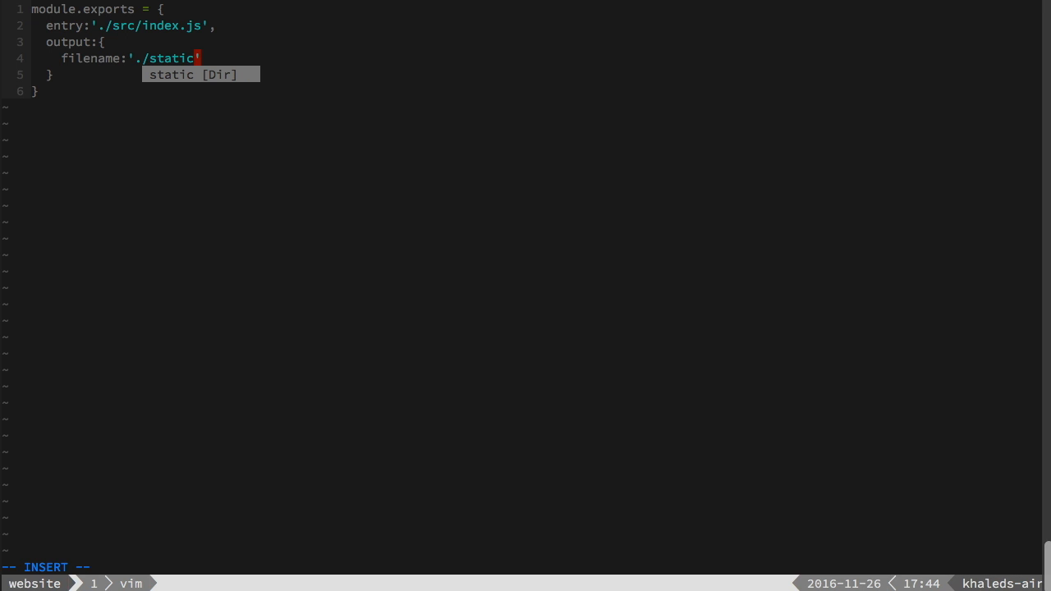
pyautogui.write('/main')
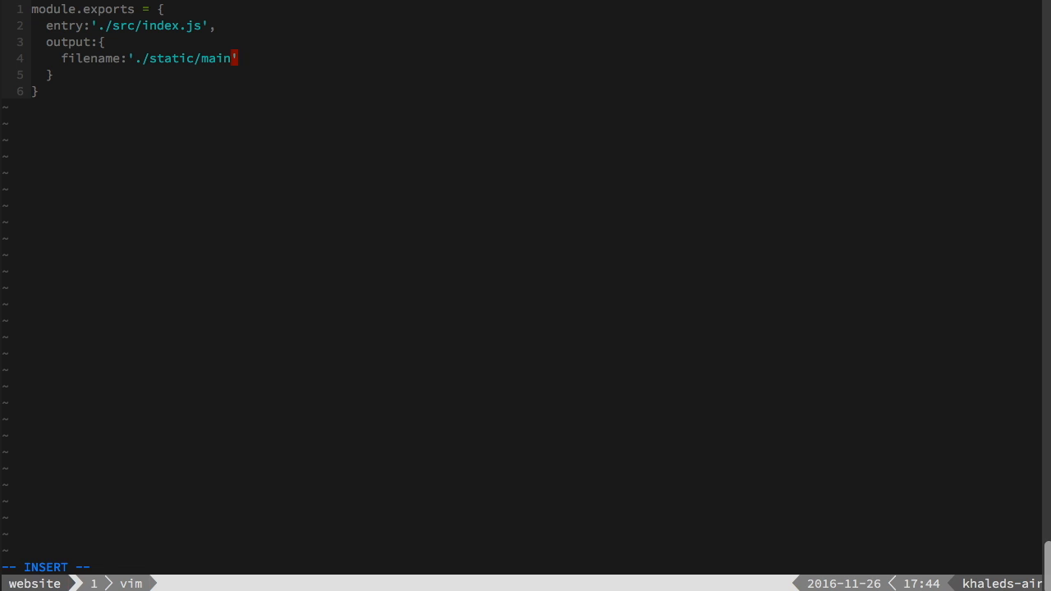
pyautogui.write('.bundle')
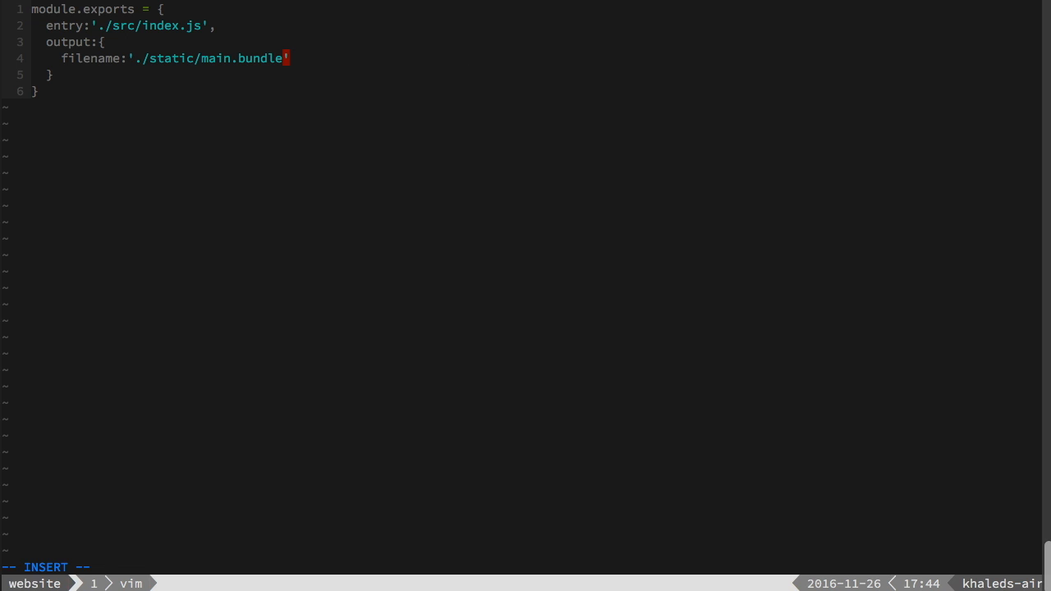
pyautogui.write(".js'")
pyautogui.write('path')
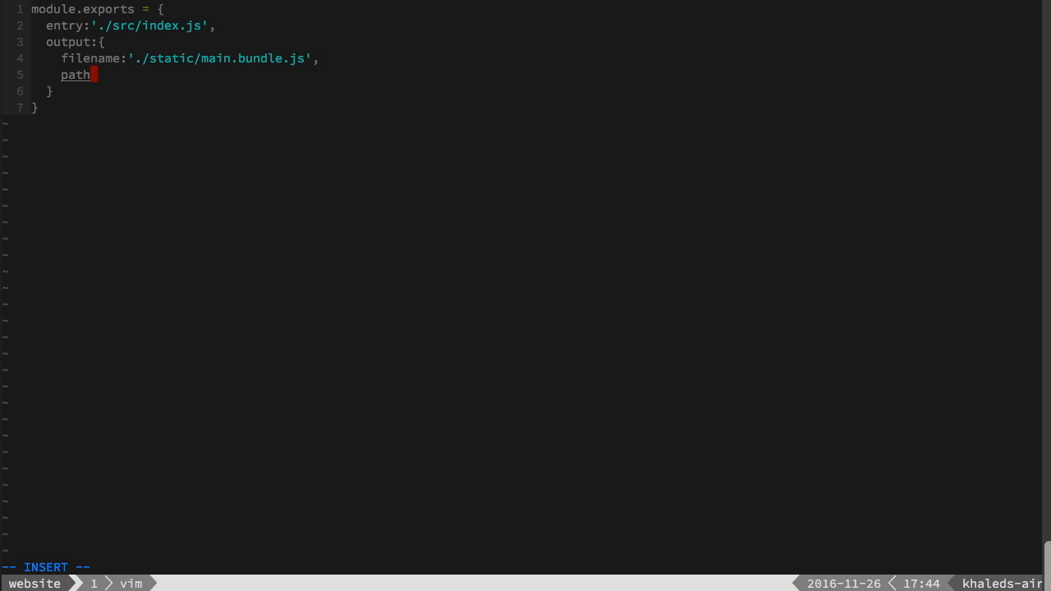
pyautogui.write(":''")
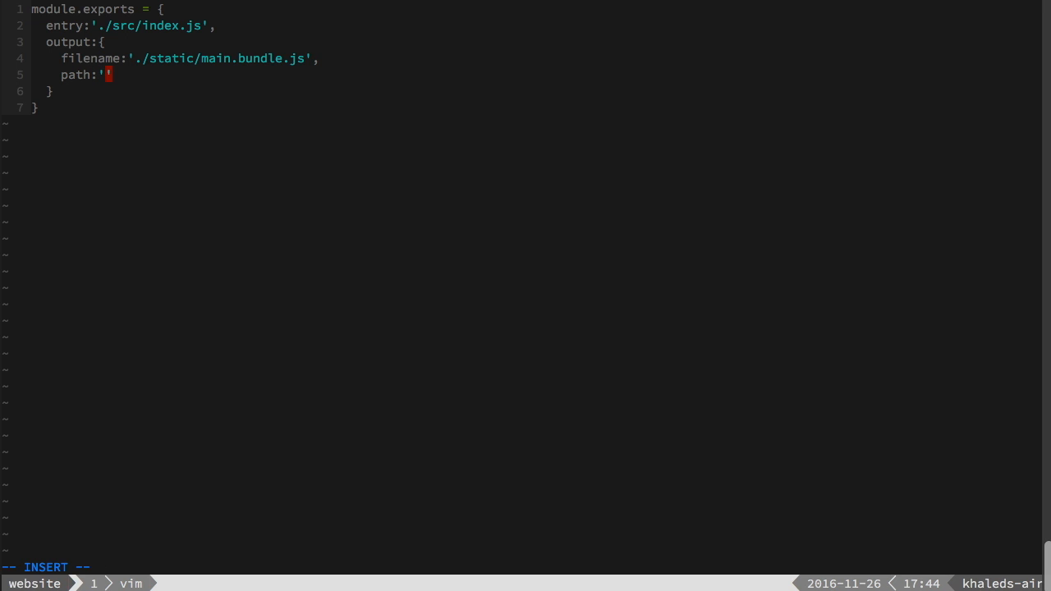
pyautogui.write('/static/')
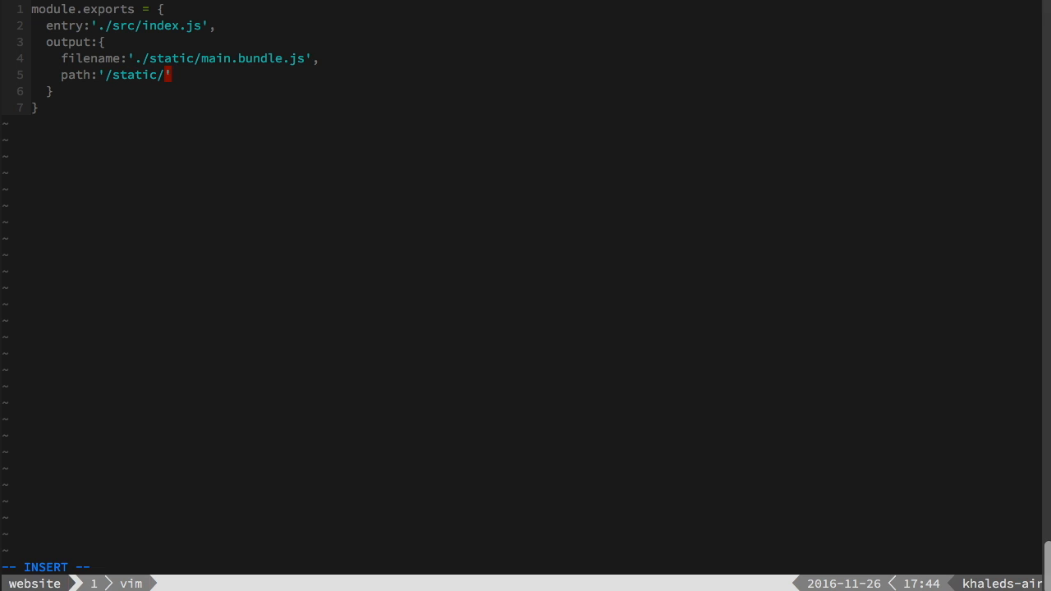
# Step: Add devtool: 'source-map' to the config
pyautogui.write(',')
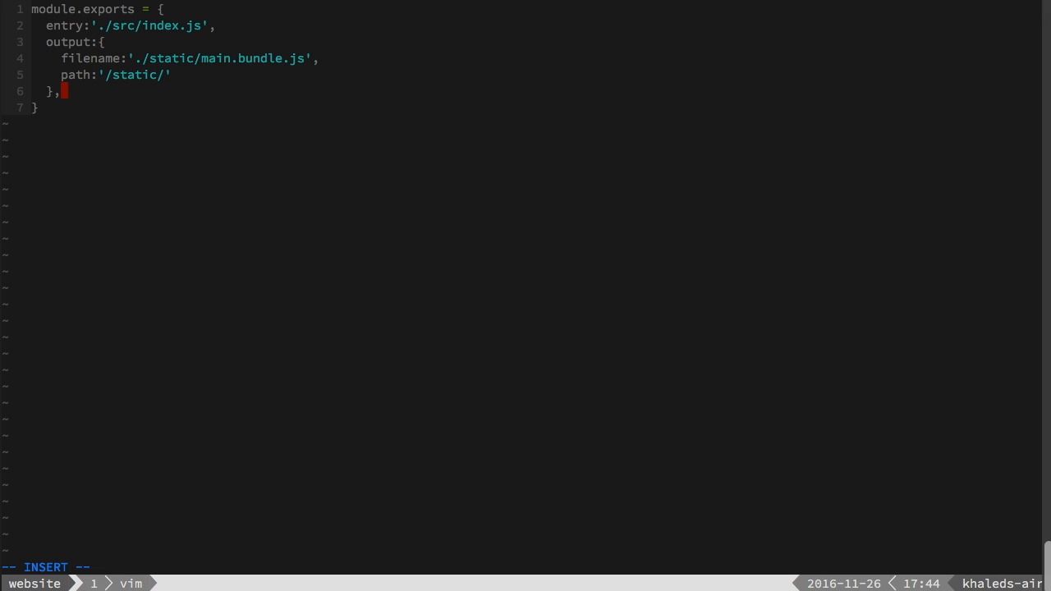
pyautogui.write('dev')
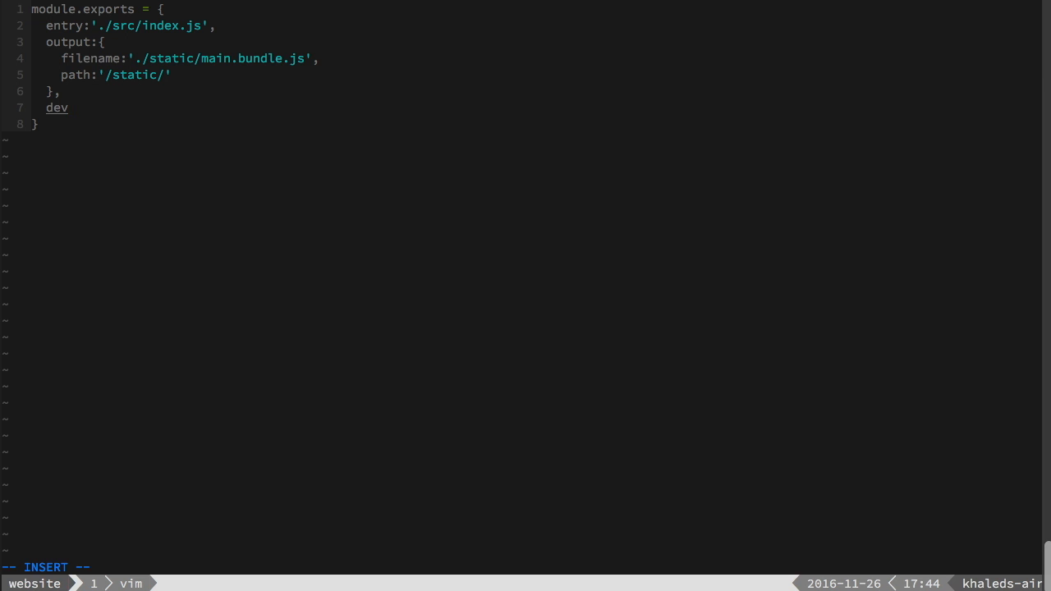
pyautogui.write('tool:')
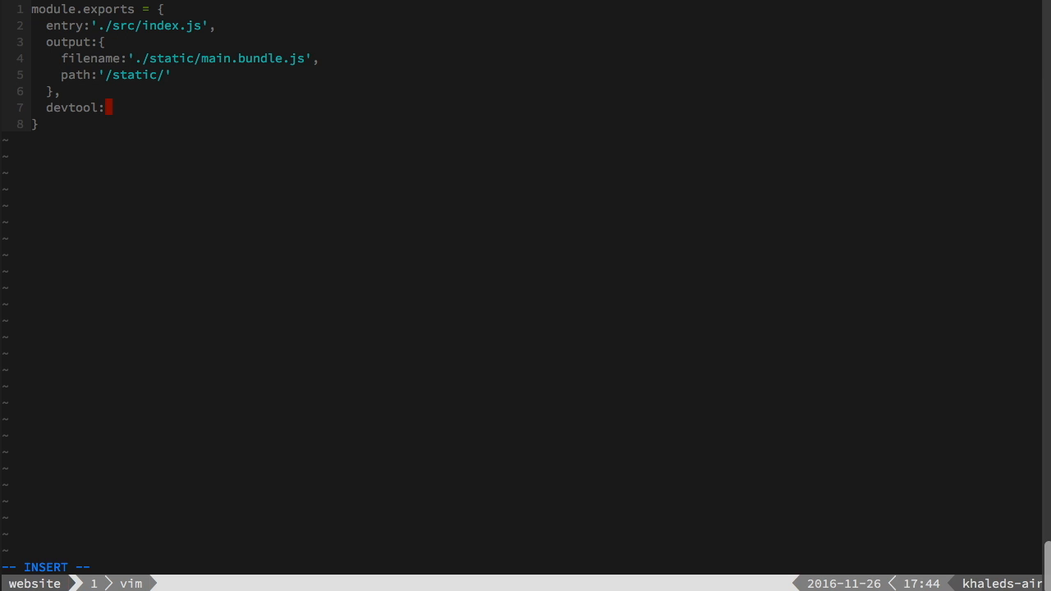
pyautogui.write("''")
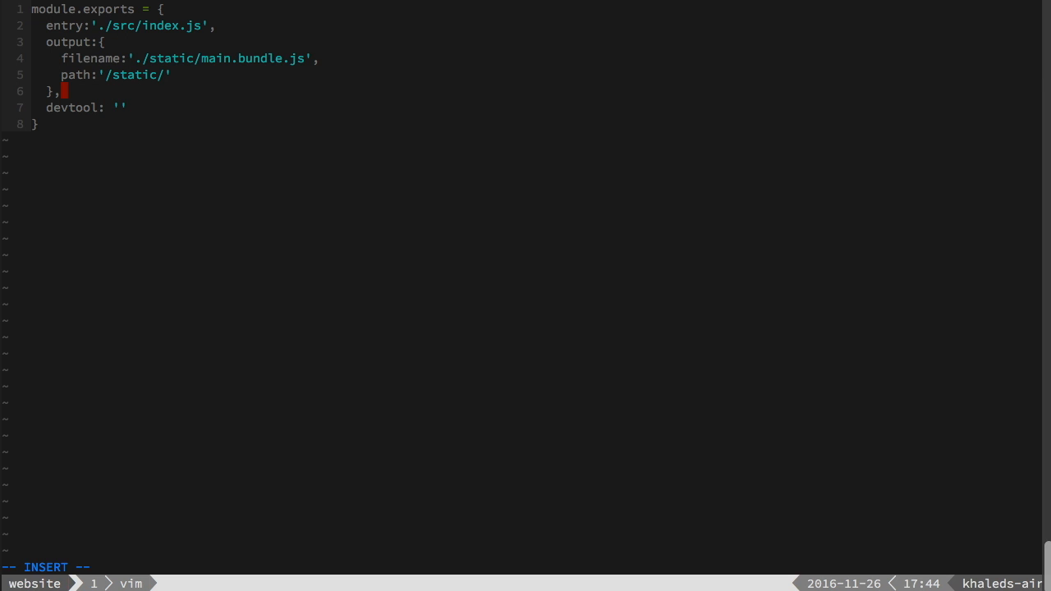
pyautogui.write('so')
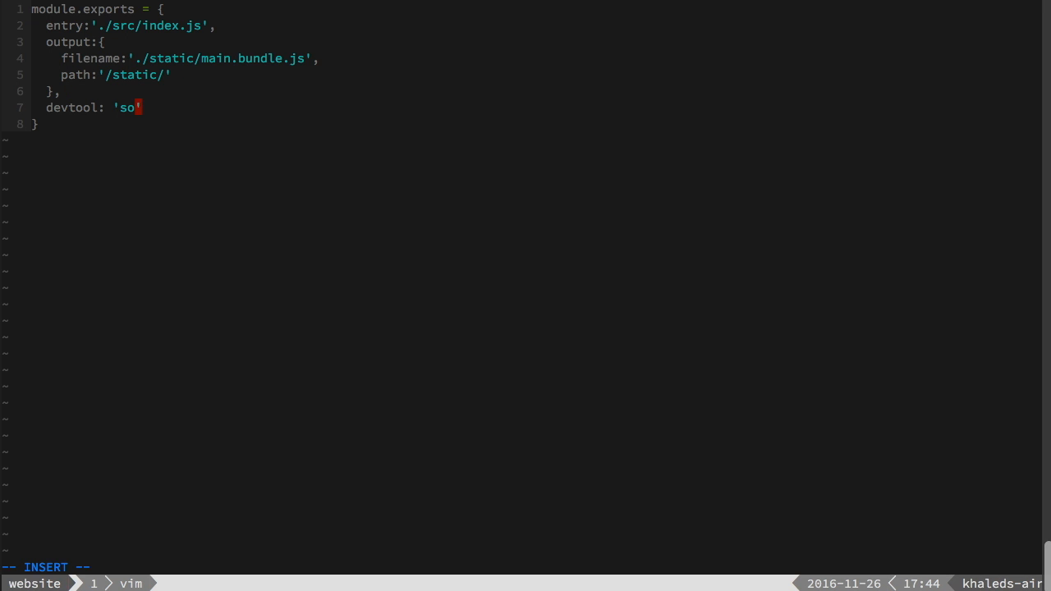
pyautogui.write('urce-map')
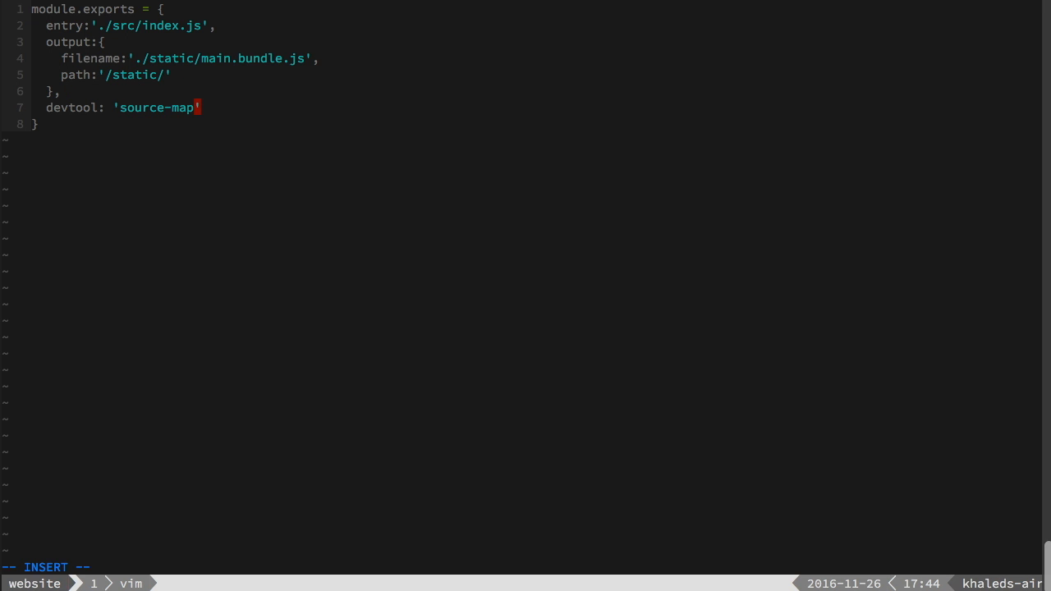
pyautogui.write(',')
pyautogui.write('m')
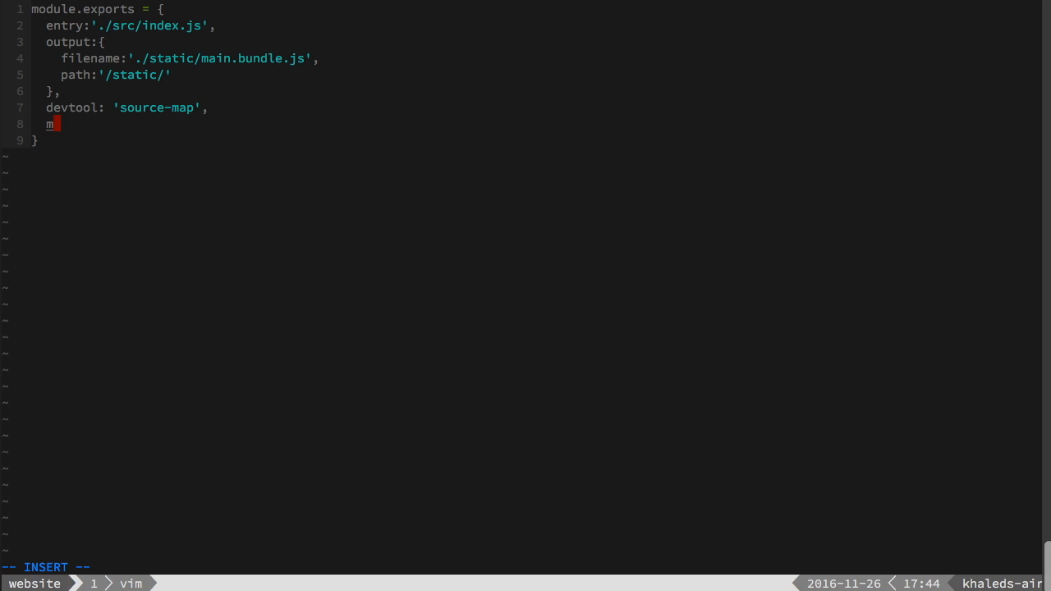
# Step: Start a module.loaders array with a rule testing /\.js?$/
pyautogui.write('odule:')
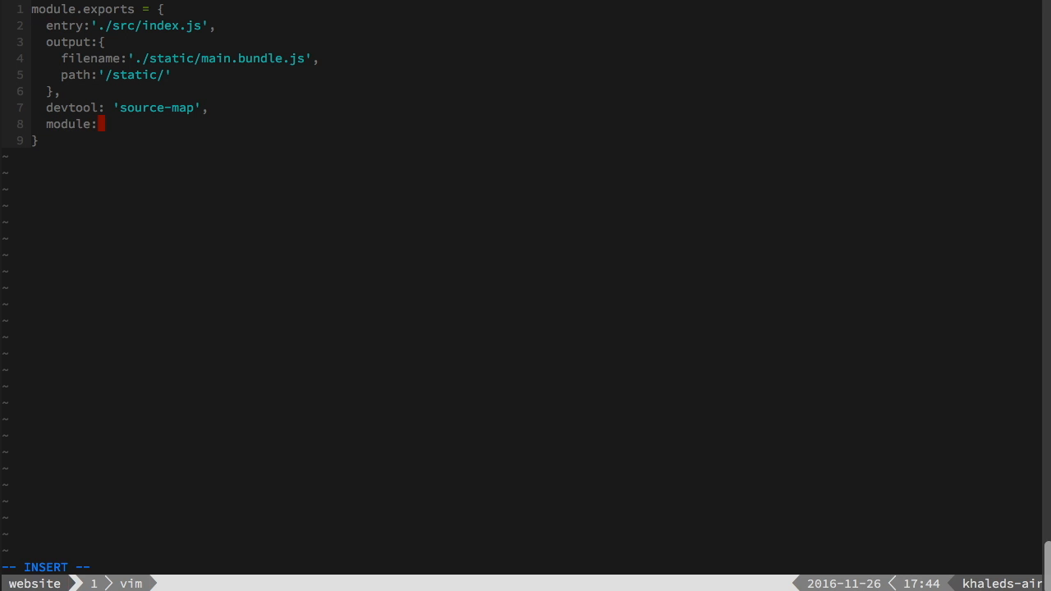
pyautogui.write('{')
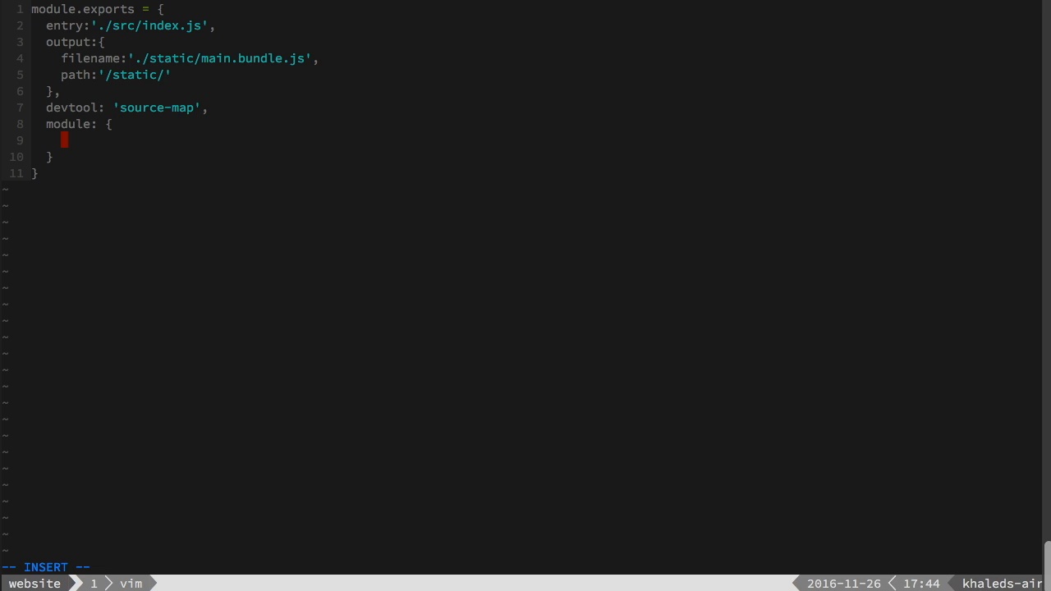
pyautogui.write('loa')
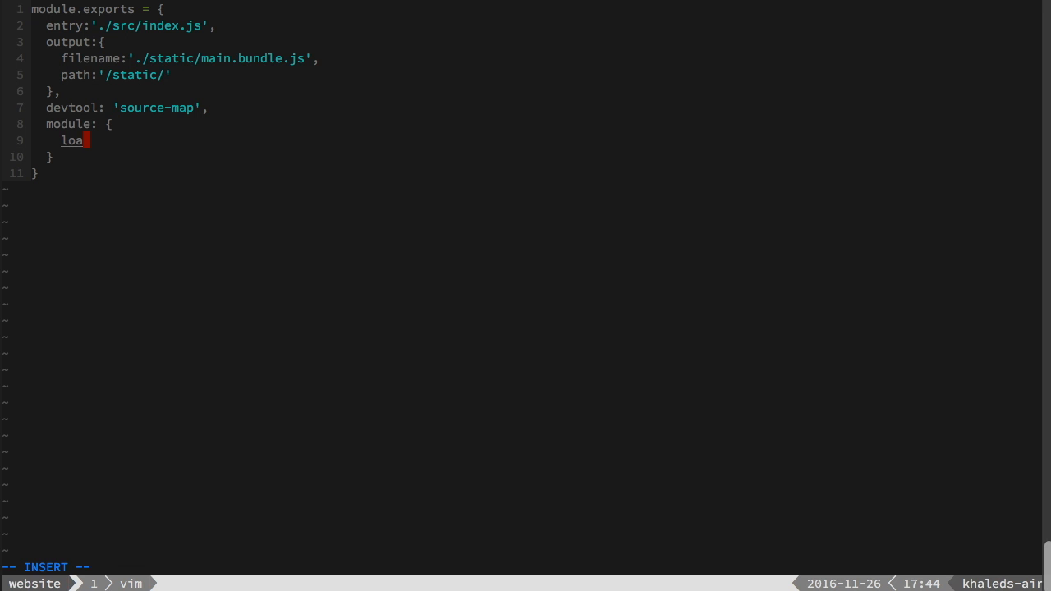
pyautogui.write('ders:')
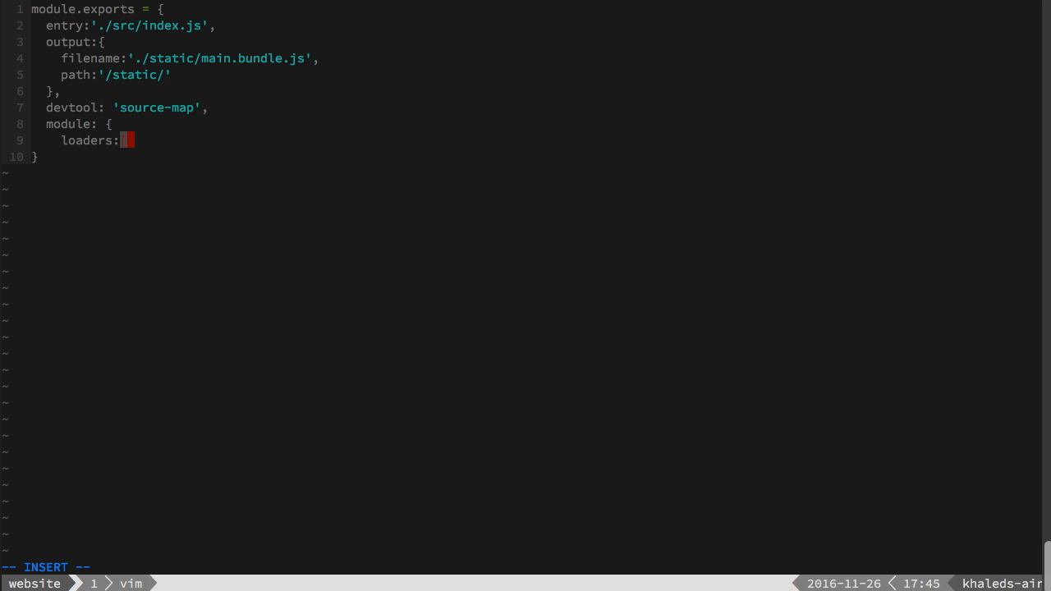
pyautogui.write('[')
pyautogui.write('{')
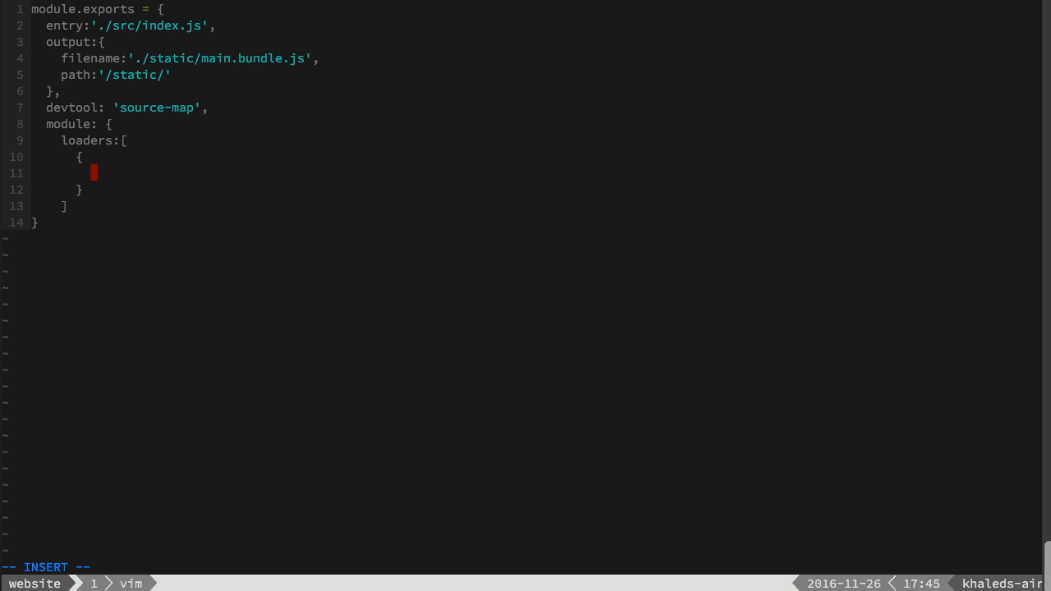
pyautogui.write('test:')
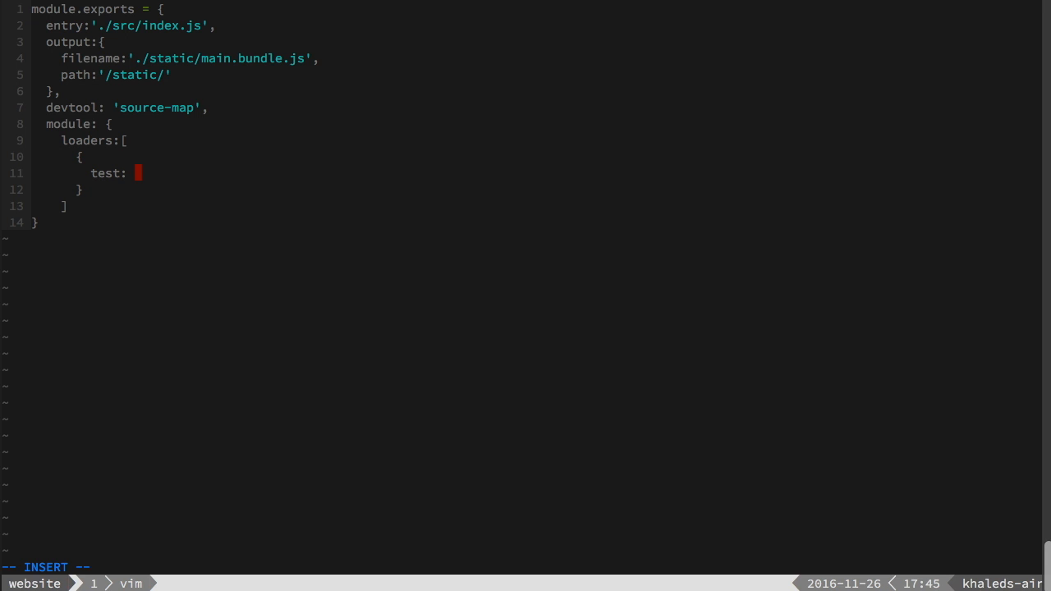
pyautogui.write('\\')
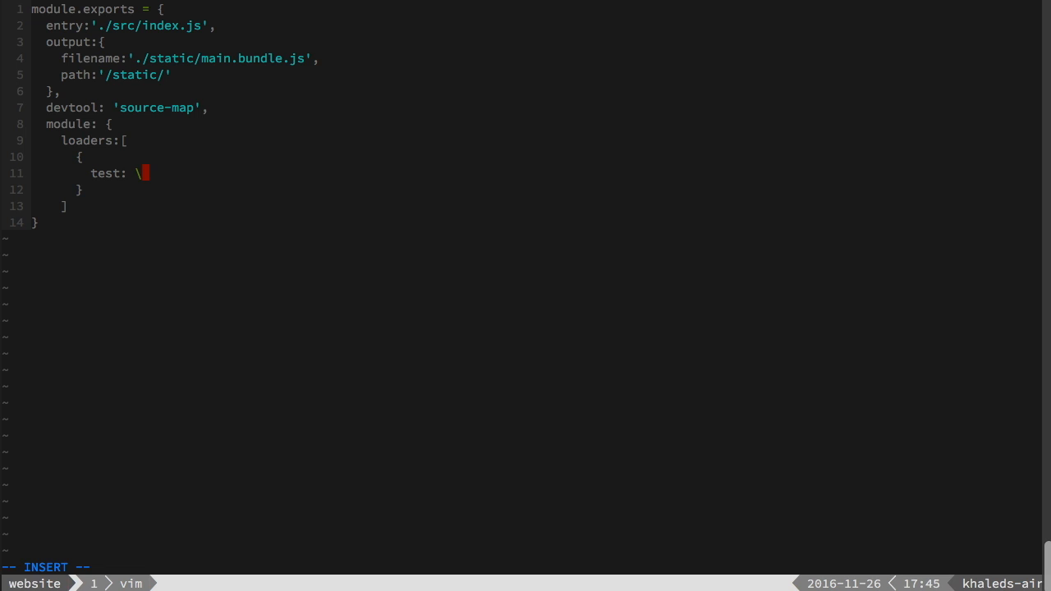
pyautogui.write('/')
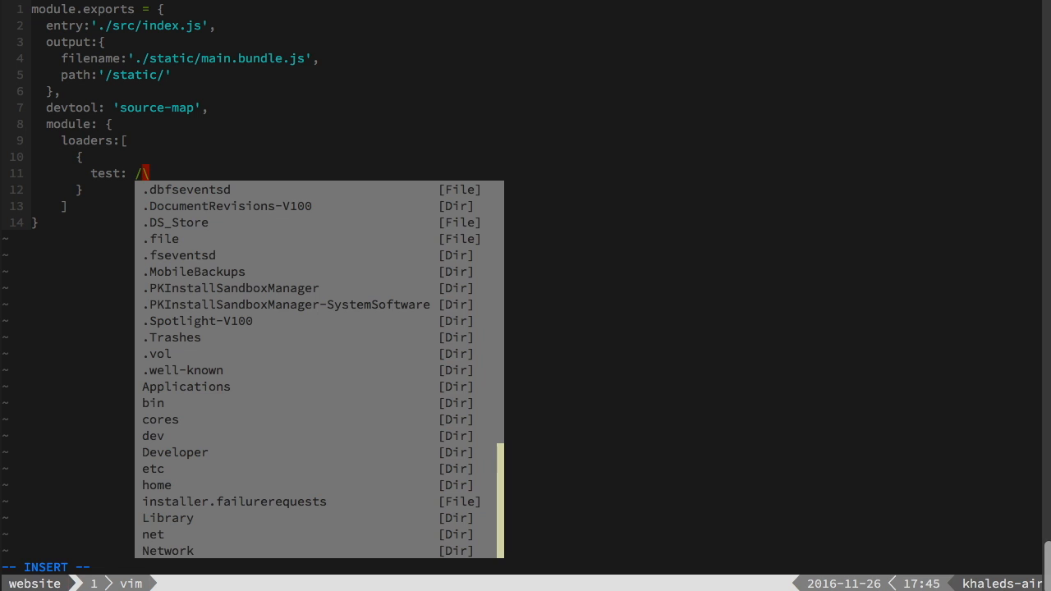
pyautogui.write('.j')
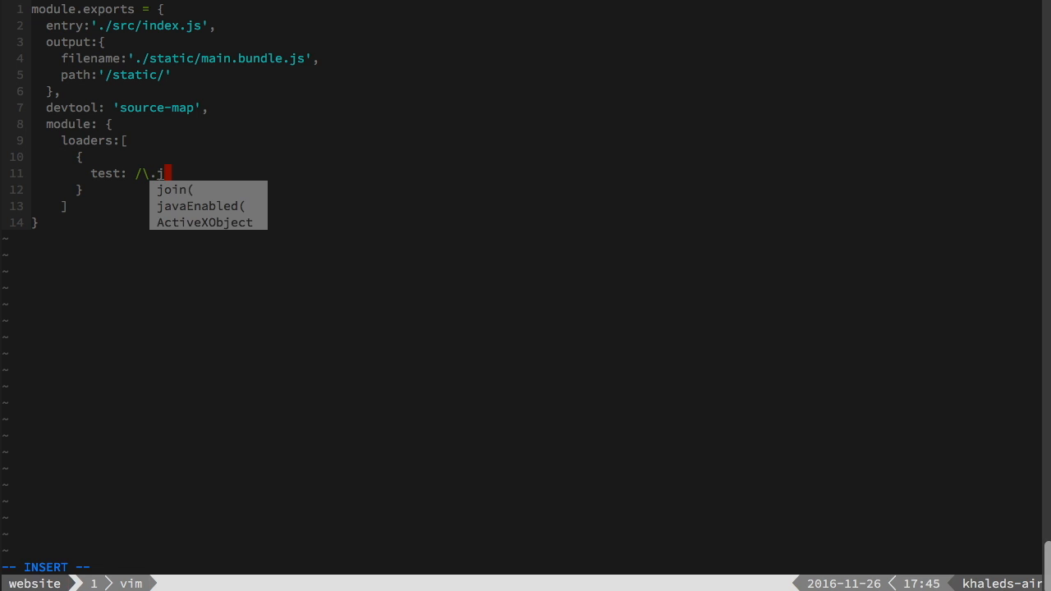
pyautogui.write('s')
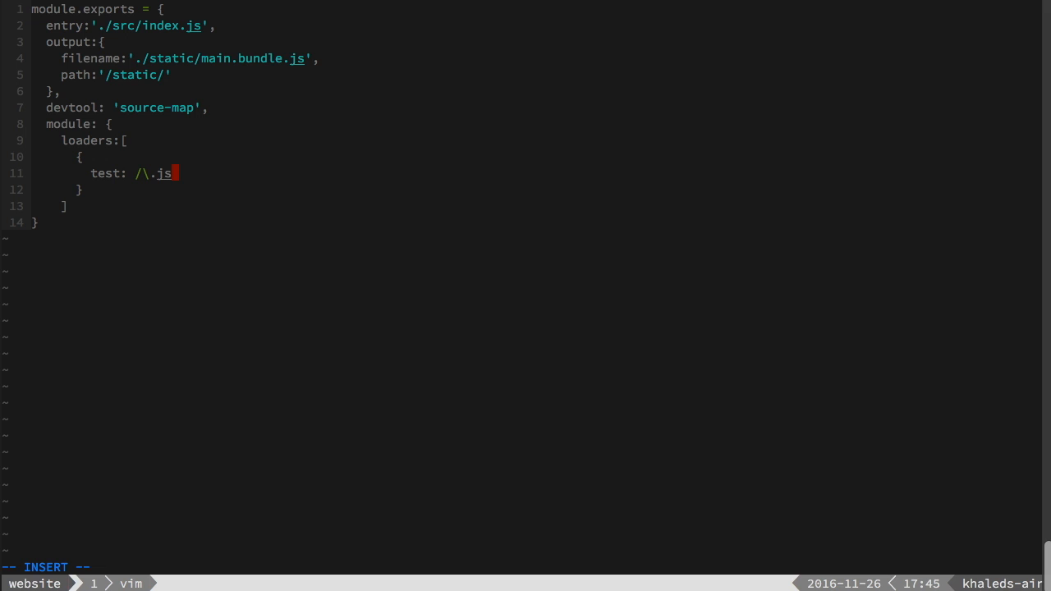
pyautogui.write('?')
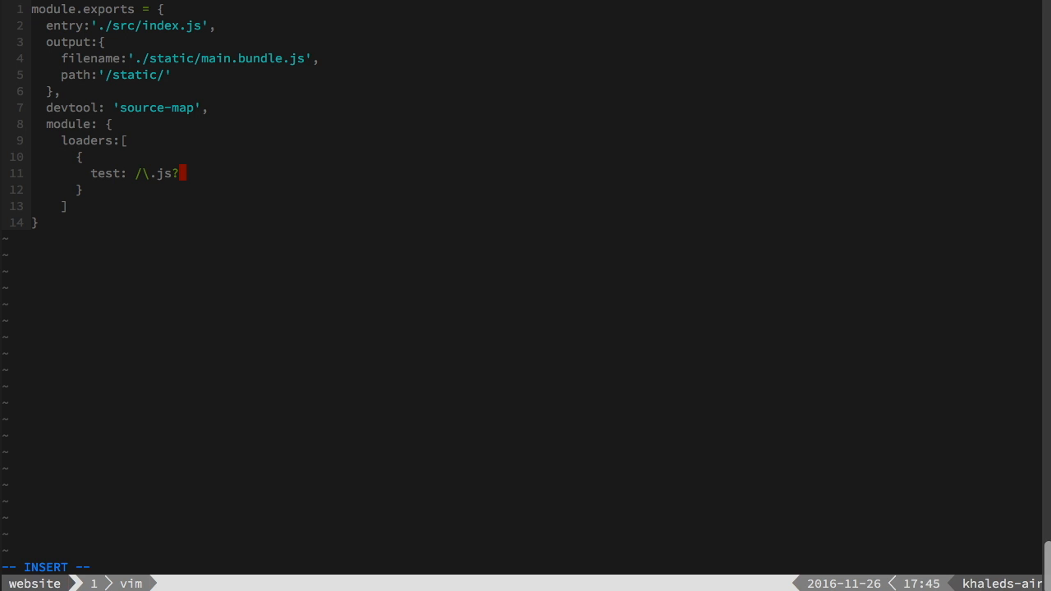
pyautogui.write('$')
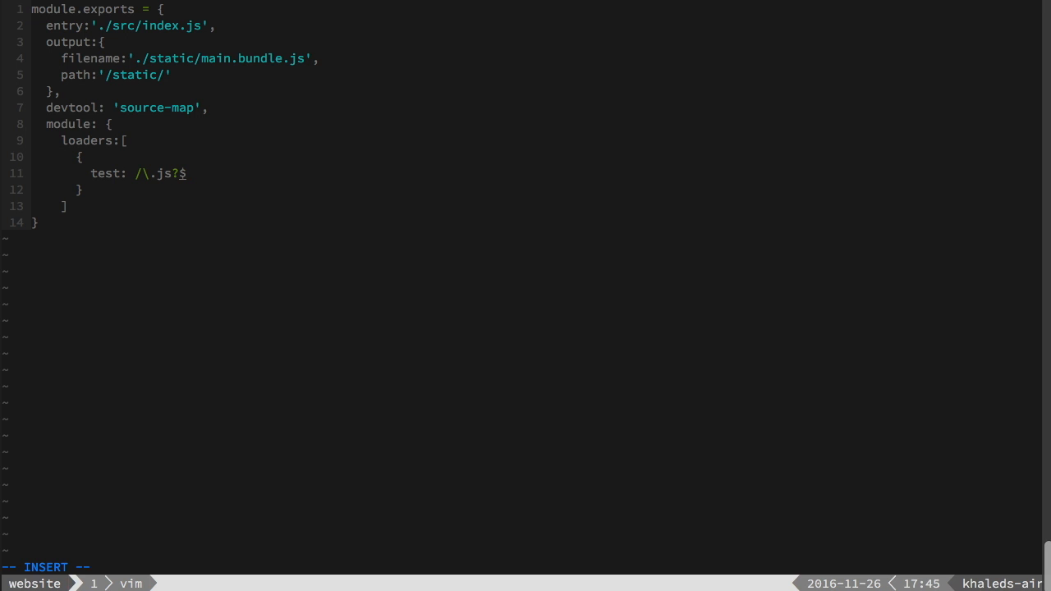
pyautogui.write('/')
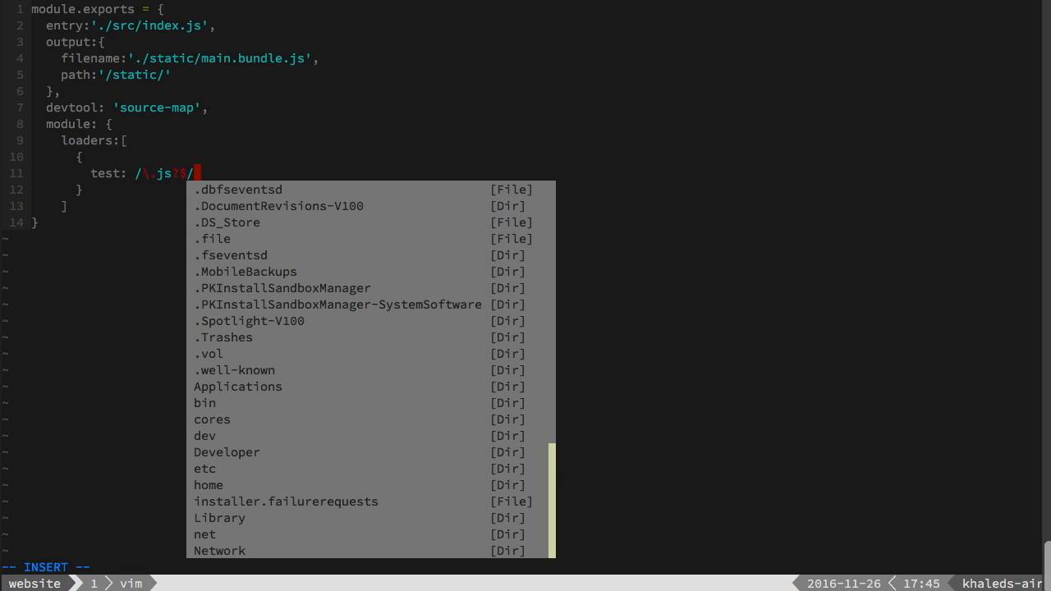
# Step: Exclude /node_modules/ and set the loader to 'babel'
pyautogui.press('Escape')
pyautogui.write(',')
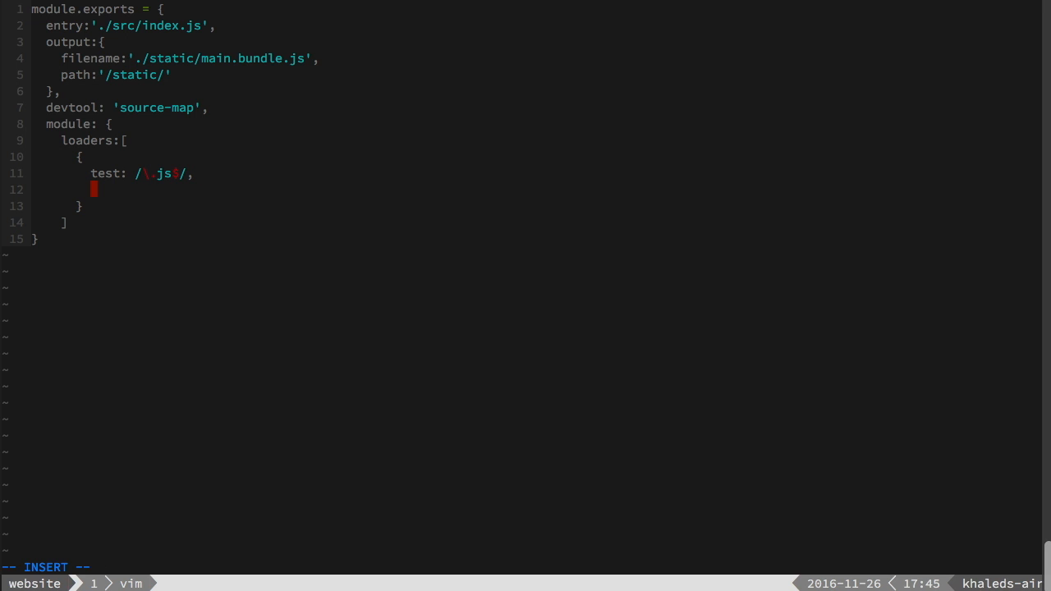
pyautogui.write('exclud')
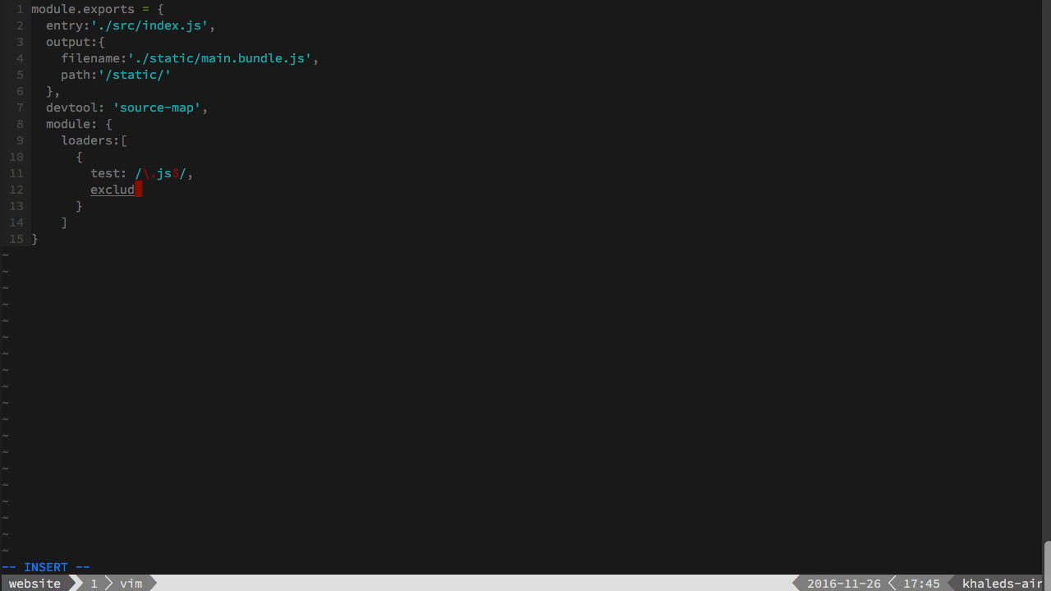
pyautogui.write('e: /')
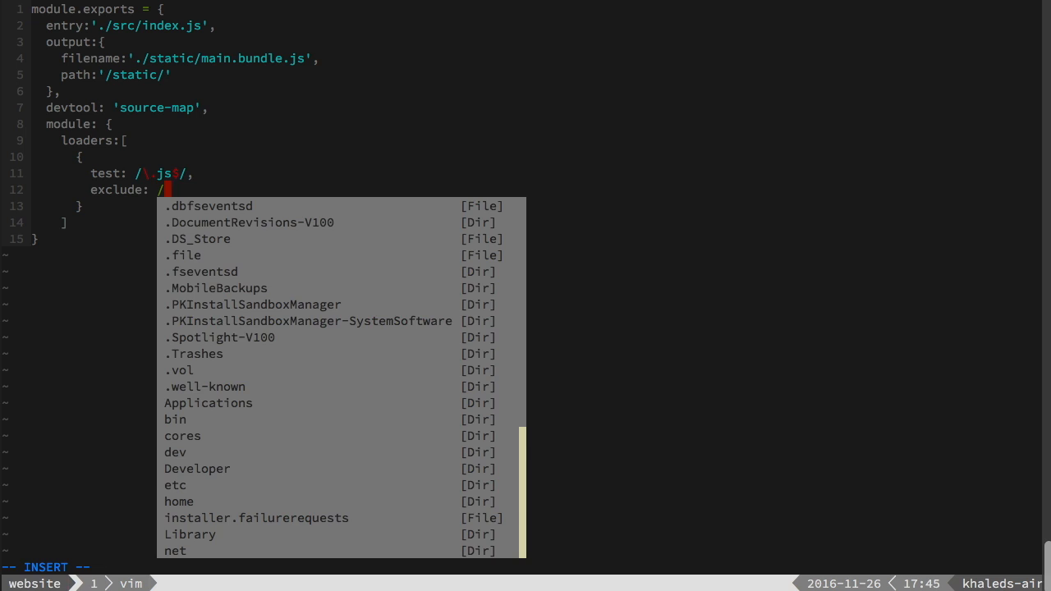
pyautogui.write('node_')
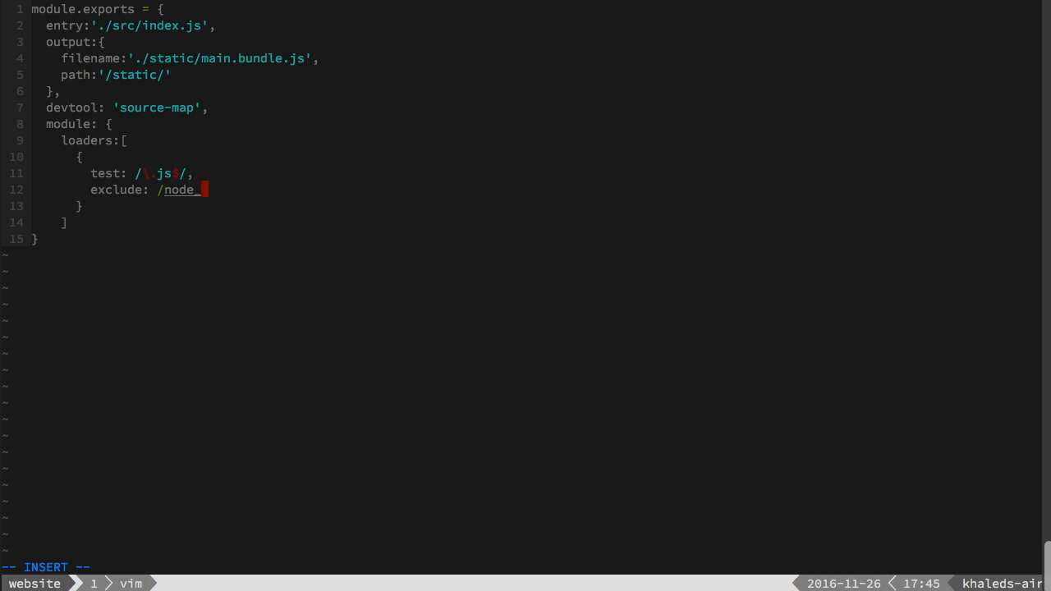
pyautogui.write('modules/,')
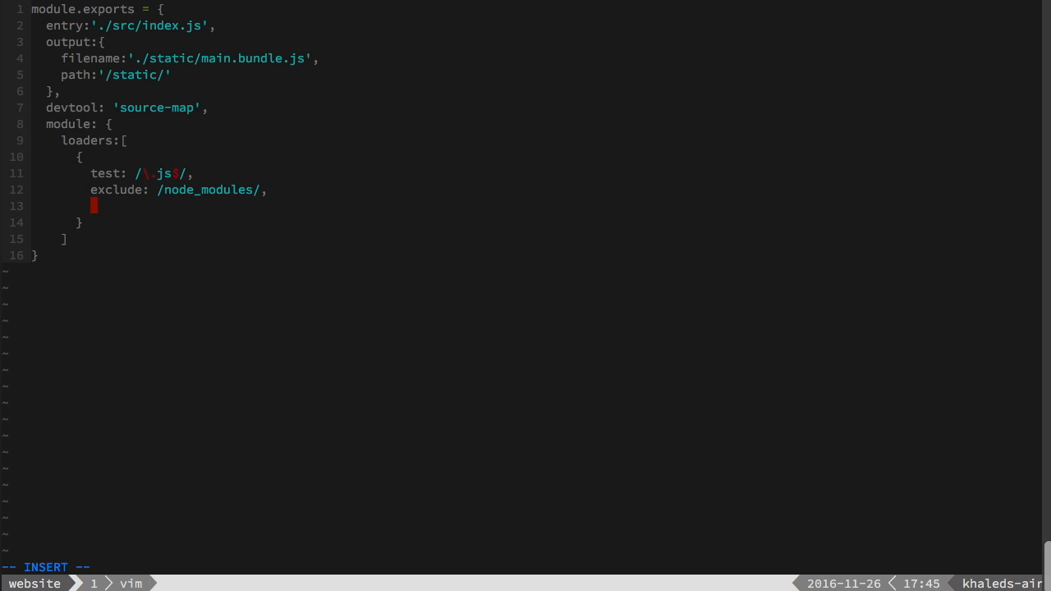
pyautogui.write("loader: 'ba")
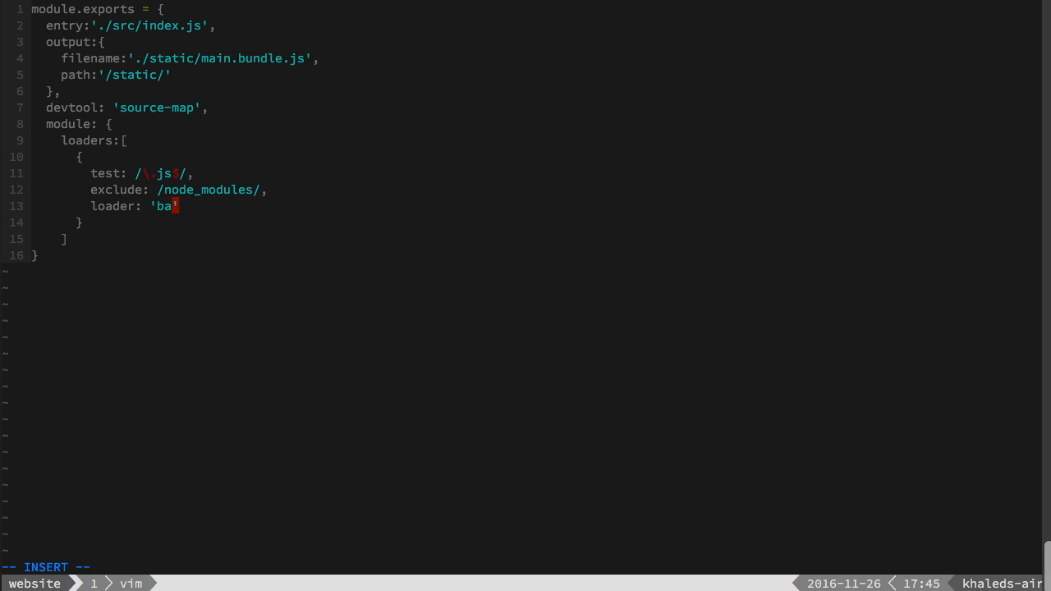
pyautogui.write("bel',")
pyautogui.write('quer')
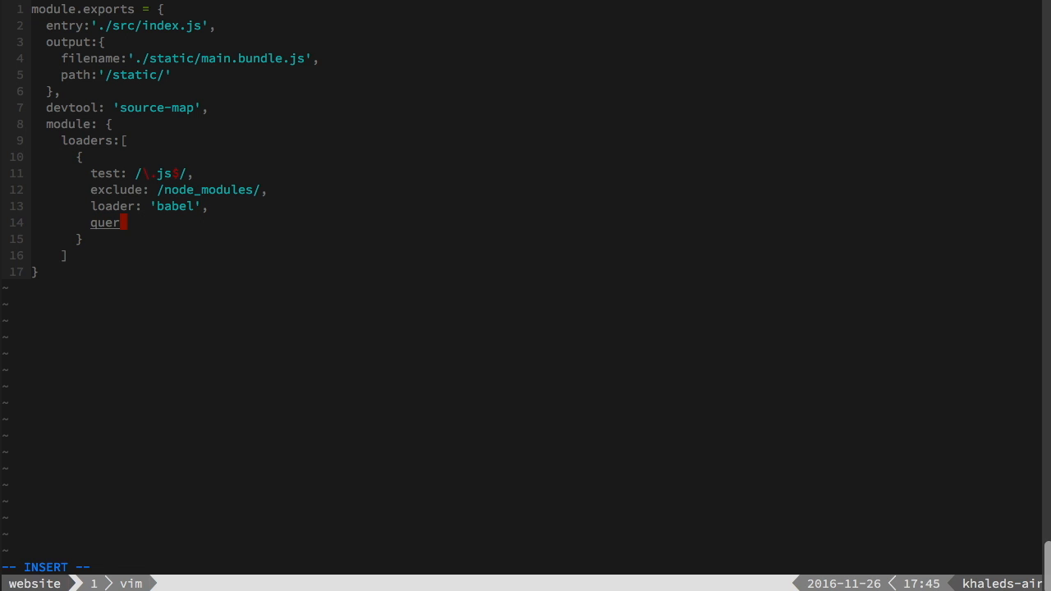
# Step: Give the loader a query with presets ['es2015', 'react']
pyautogui.write('y:{}')
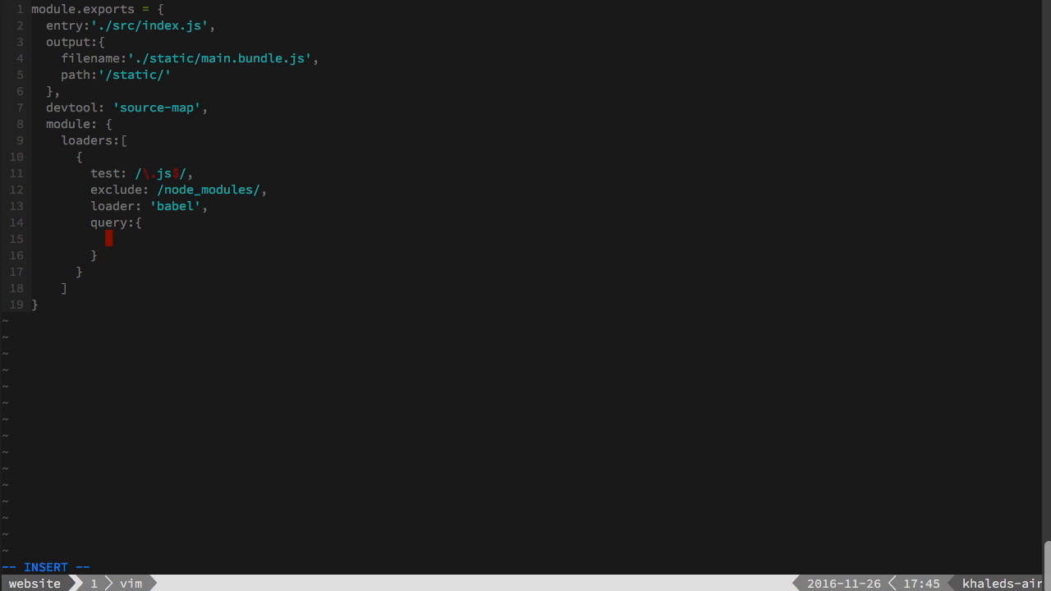
pyautogui.write('preset')
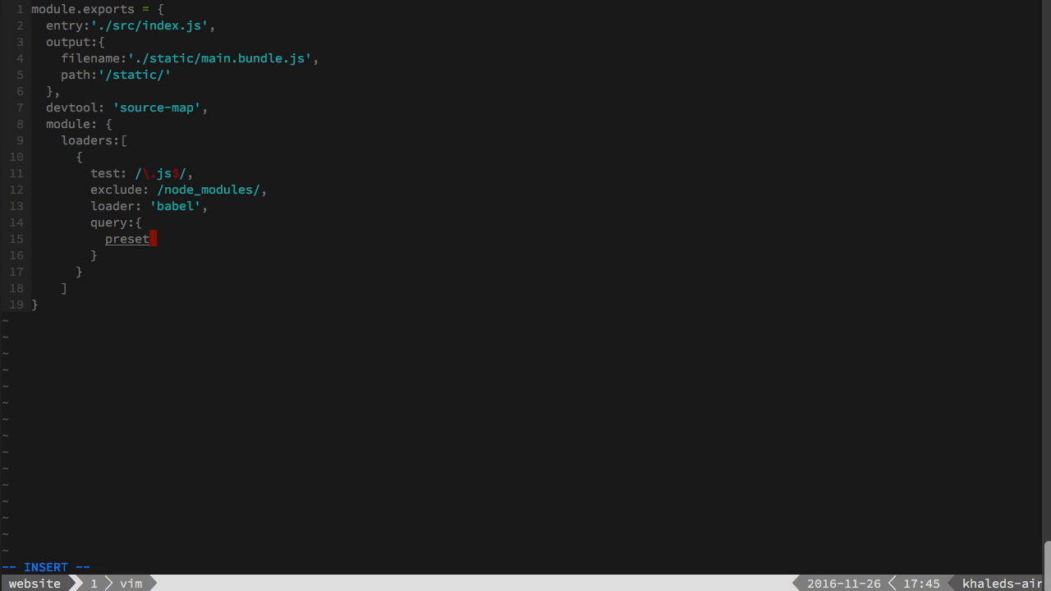
pyautogui.write('s:')
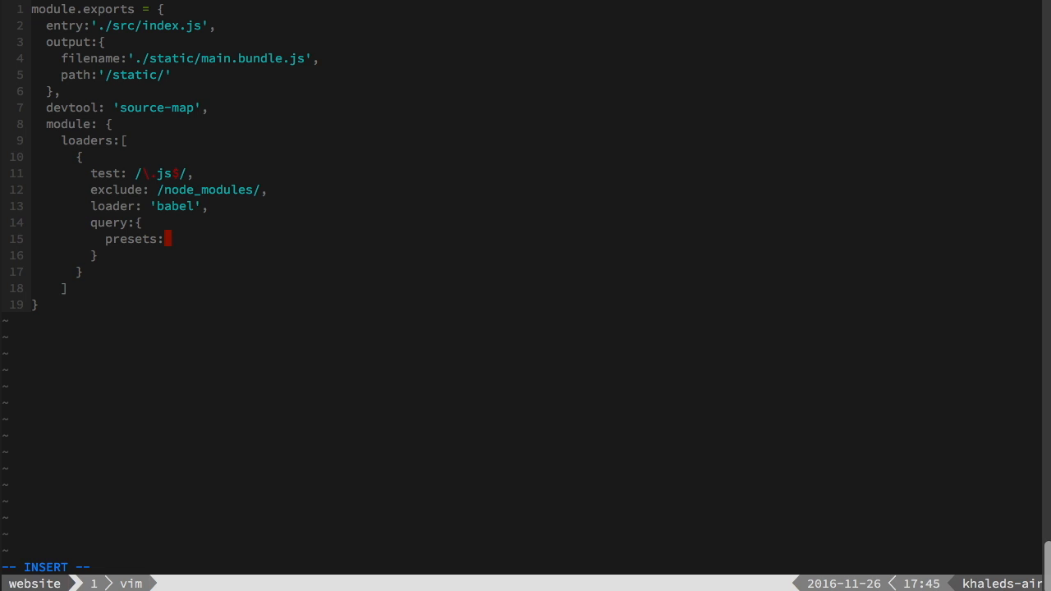
pyautogui.write("['e'")
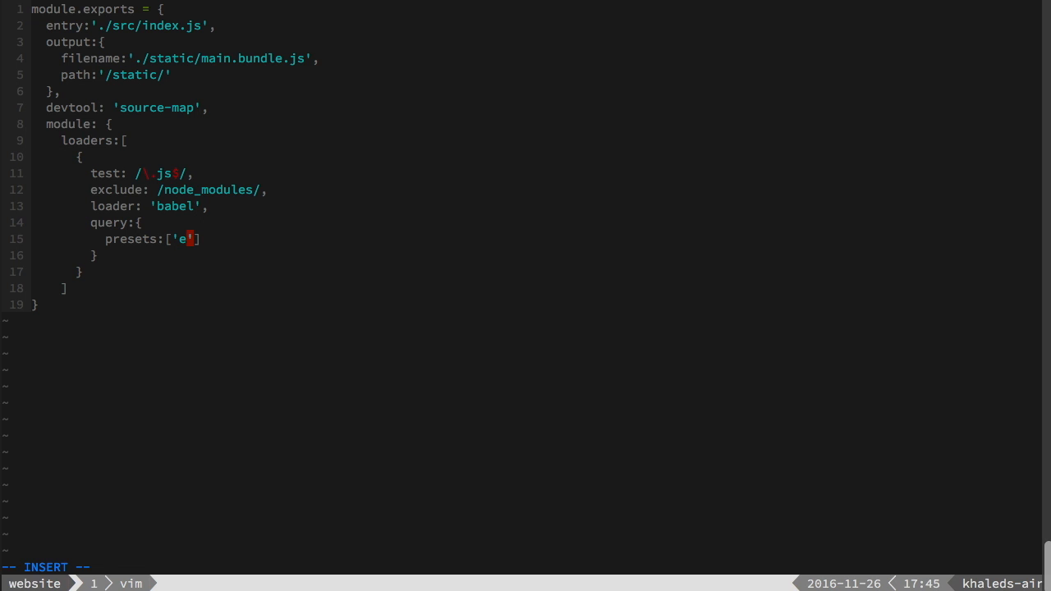
pyautogui.write('s20')
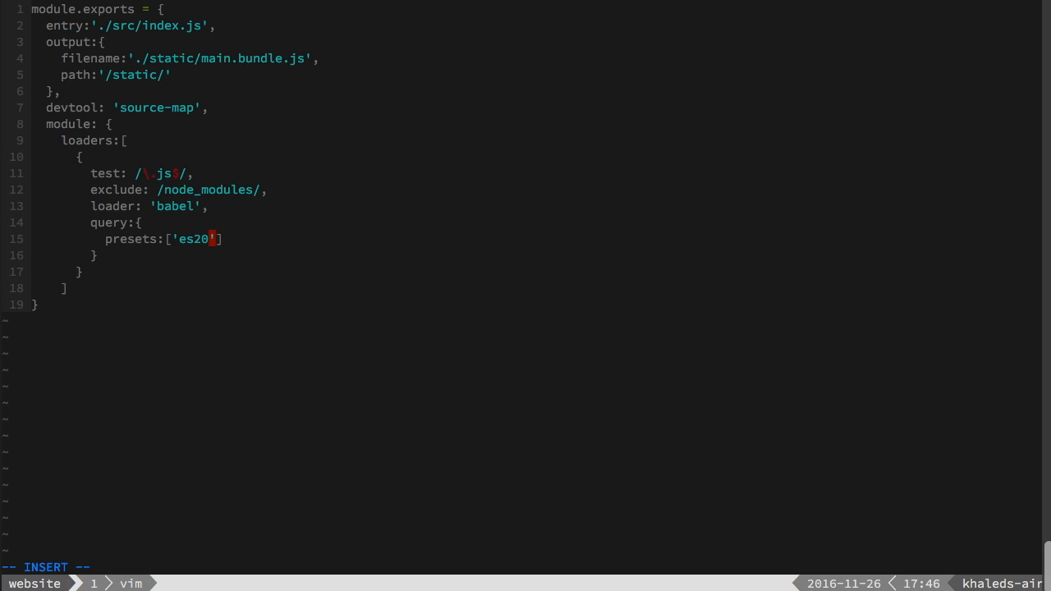
pyautogui.write('15')
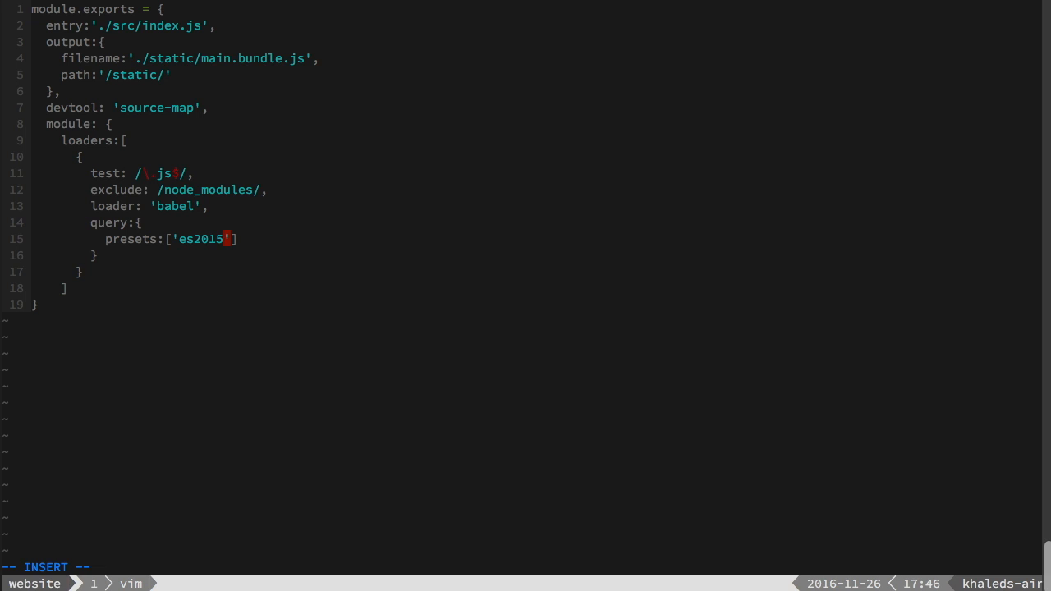
pyautogui.write(", 'rea'")
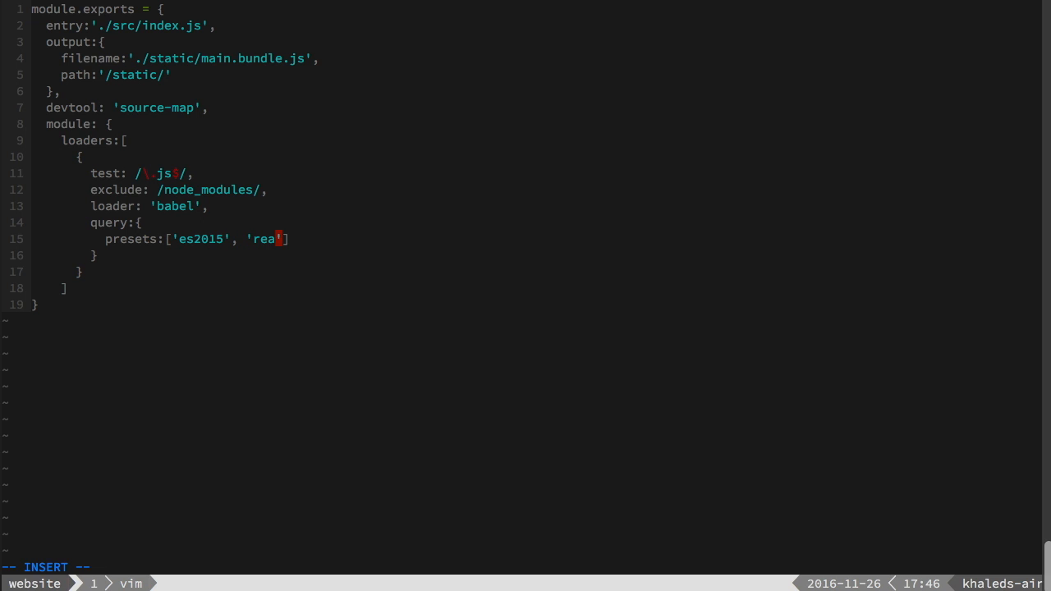
pyautogui.write('ct')
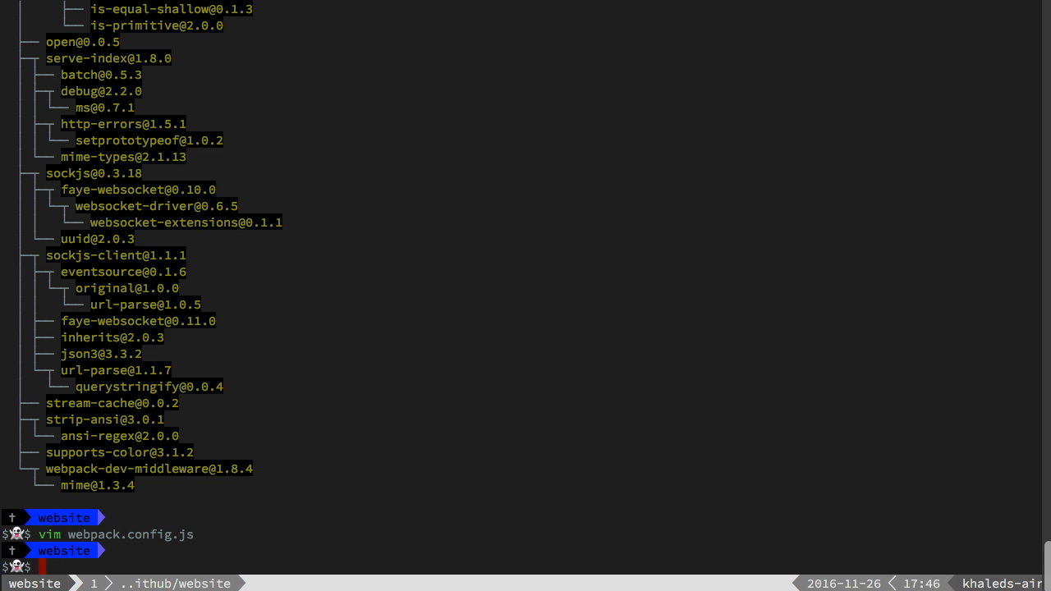
# Step: Open src/index.js and import React plus render from react-dom
pyautogui.write('clear')
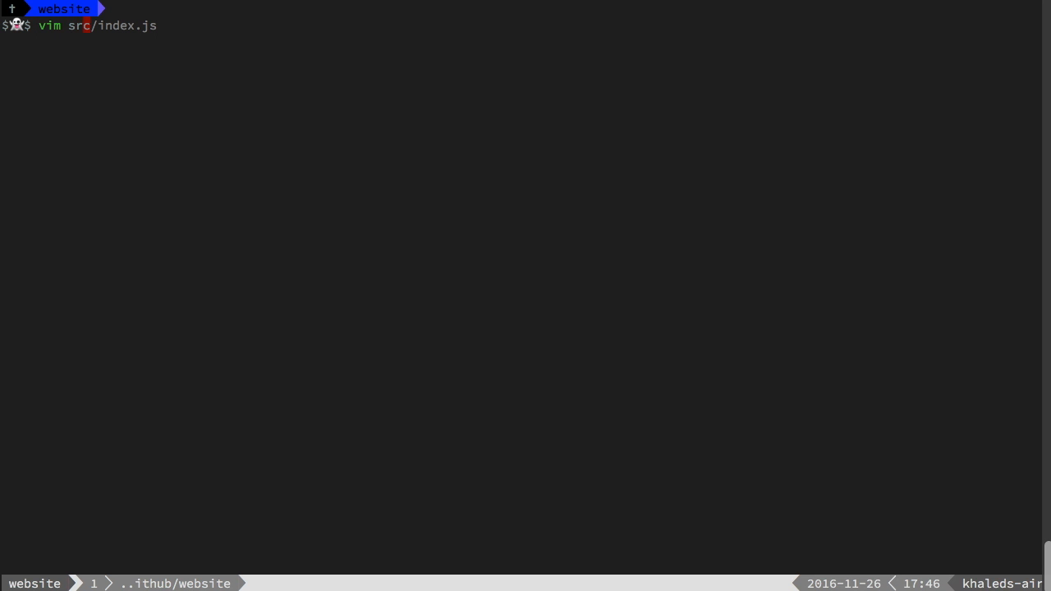
pyautogui.press('Enter')
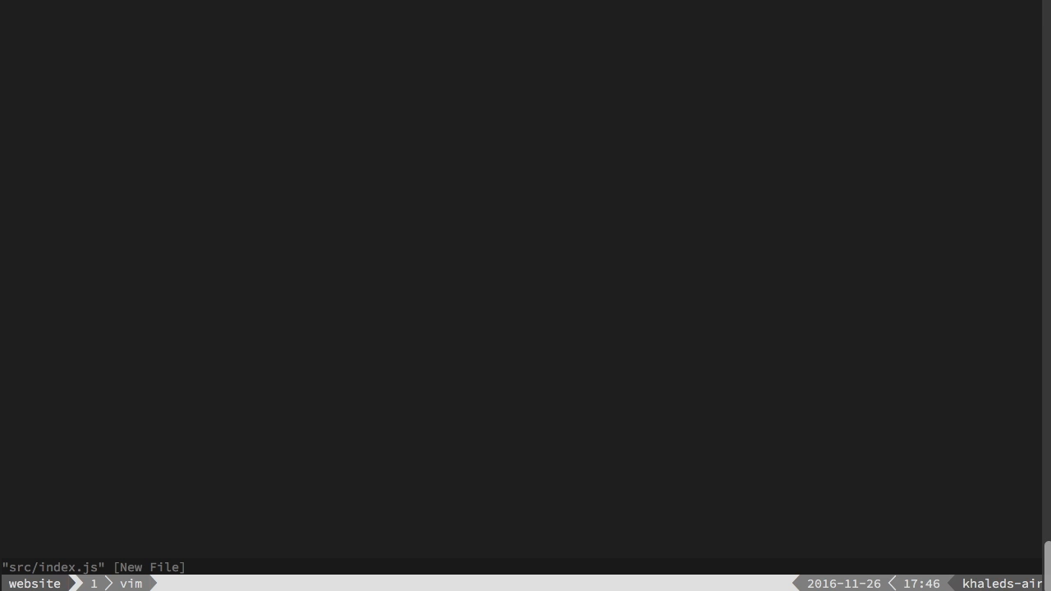
pyautogui.press('i')
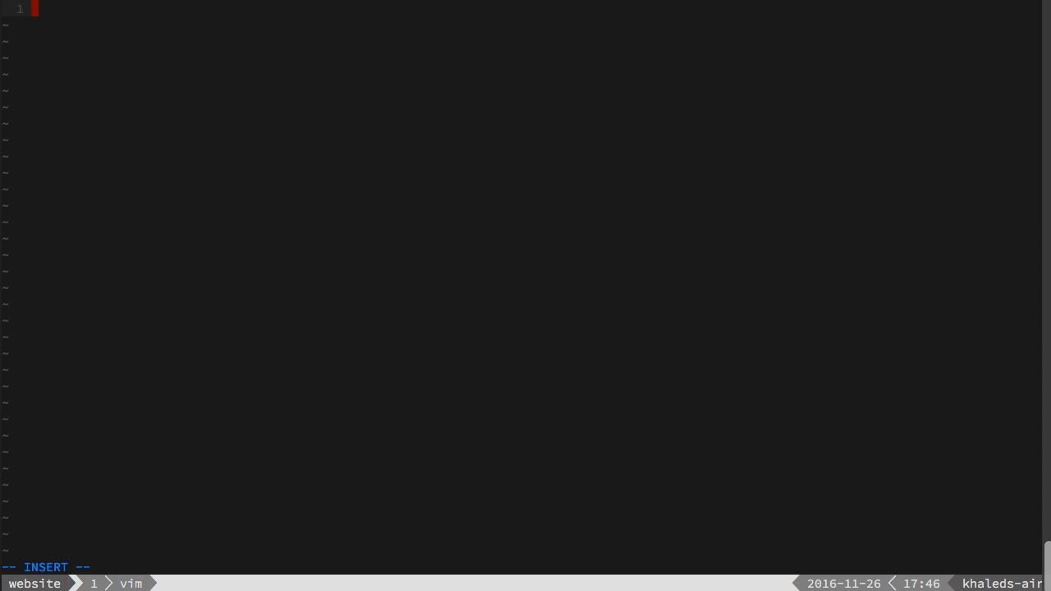
pyautogui.write('import React from')
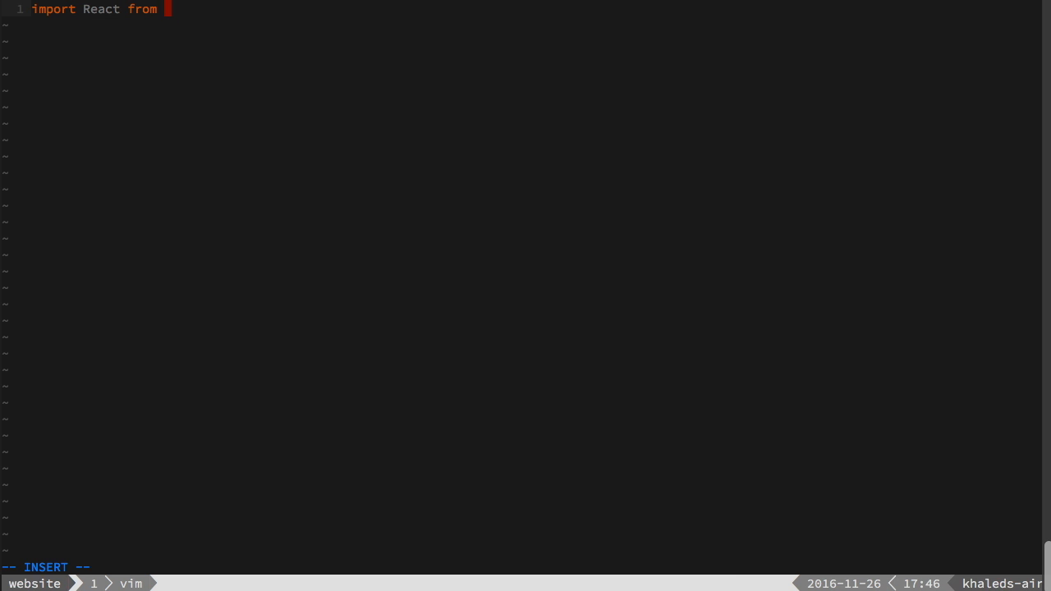
pyautogui.write("'react'")
pyautogui.write('import ')
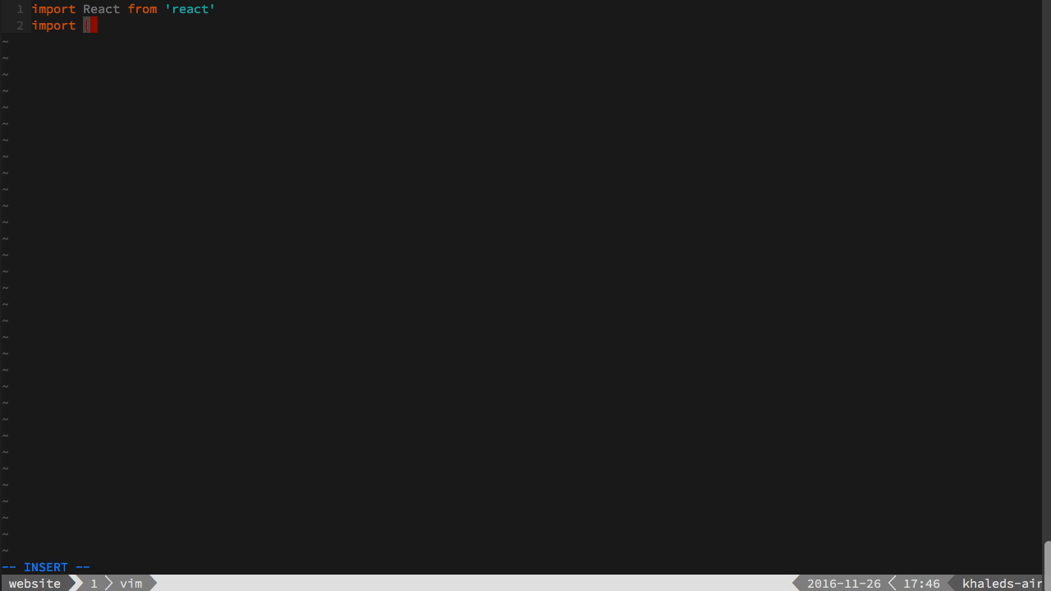
pyautogui.write('{render}')
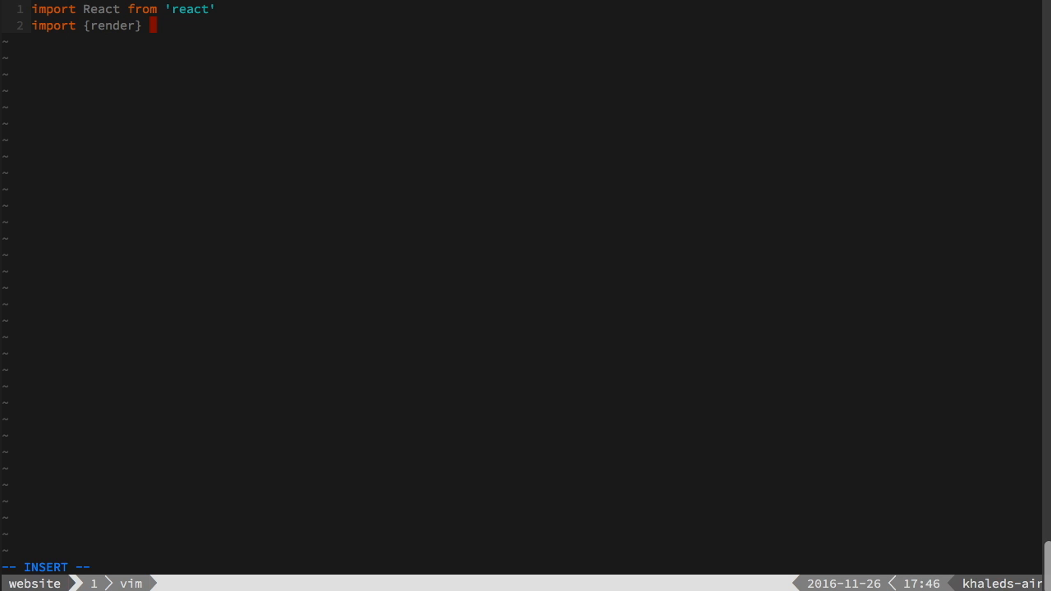
pyautogui.write("from 'react-dom")
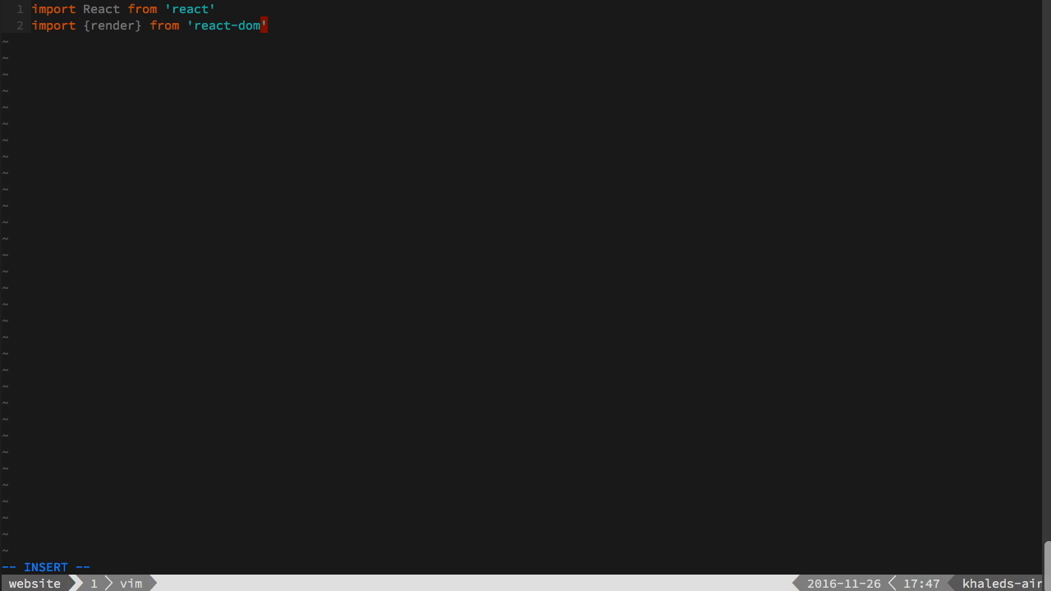
# Step: Render an <h1>Hello World</h1> into document.querySelector('main')
pyautogui.press('Enter')
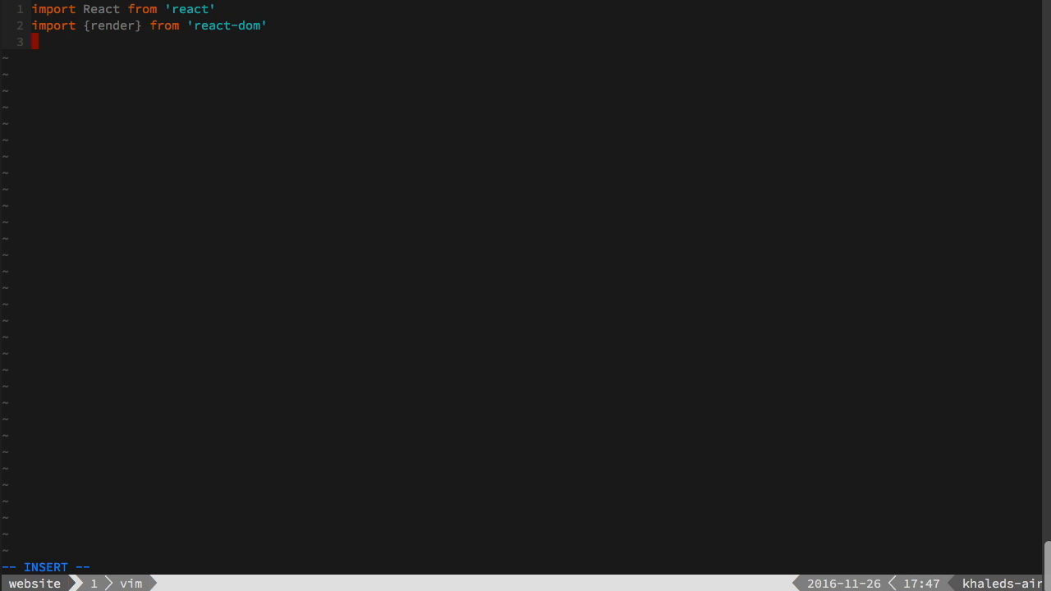
pyautogui.write('ren')
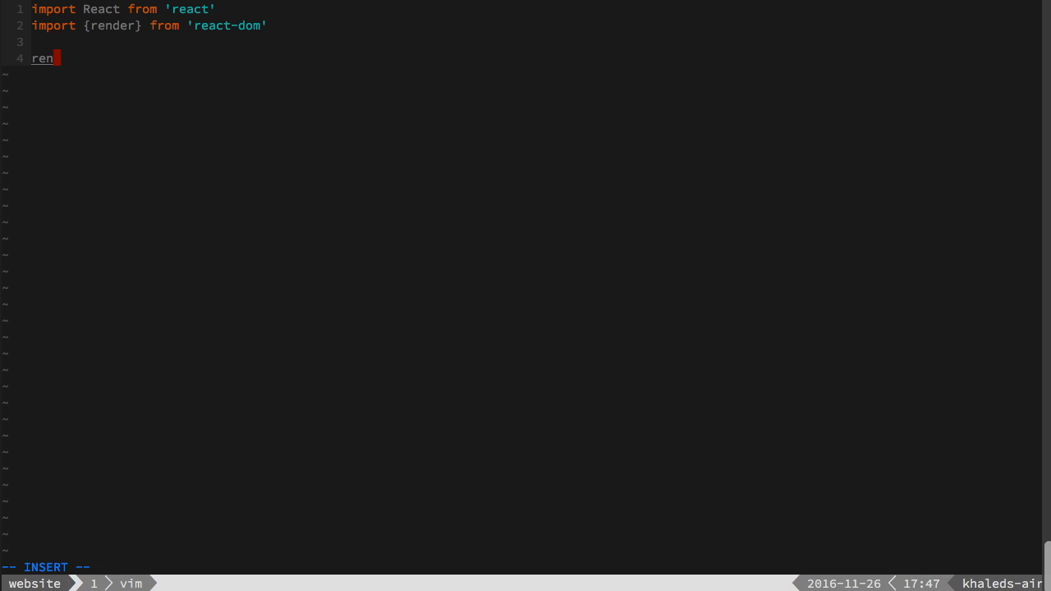
pyautogui.write('der(')
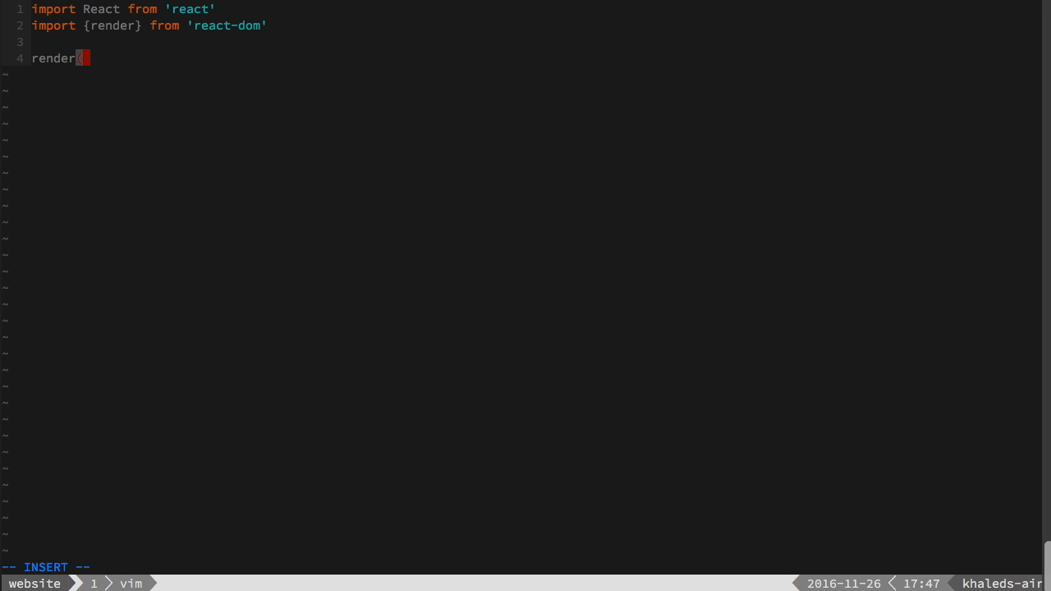
pyautogui.write('(<>)')
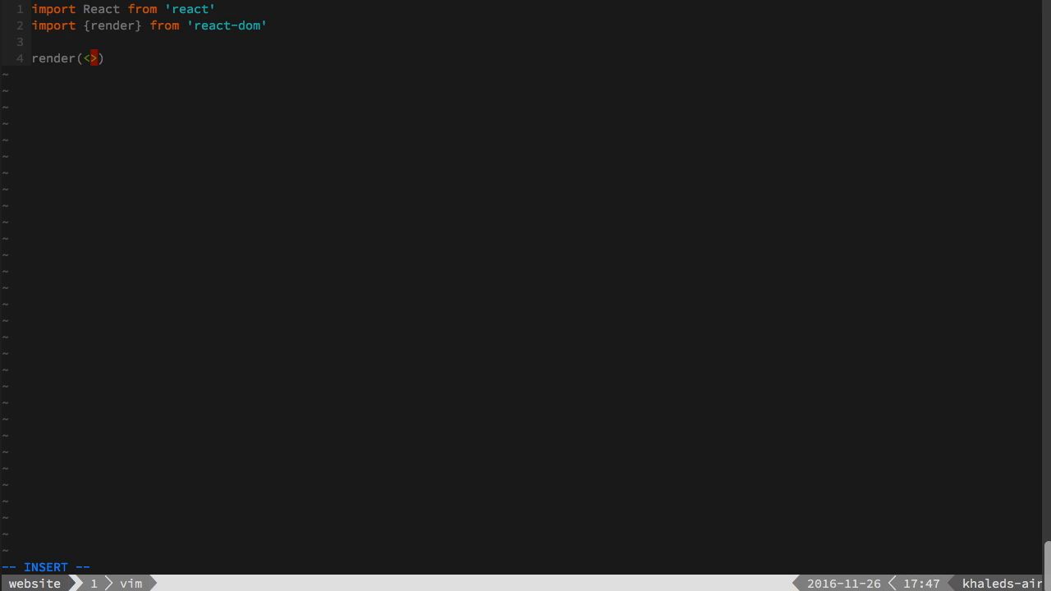
pyautogui.write('h1')
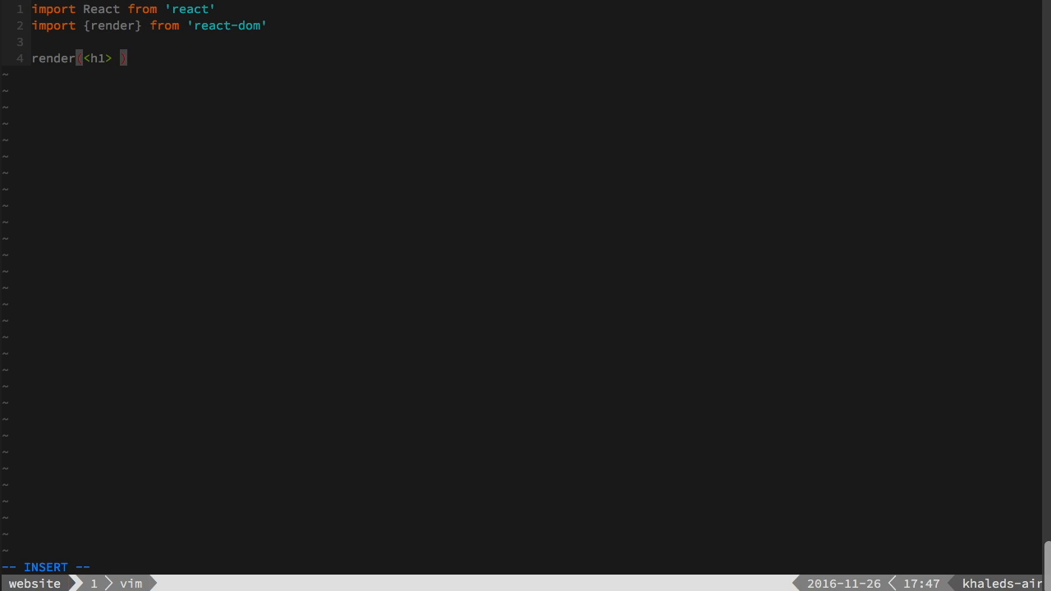
pyautogui.write('</h')
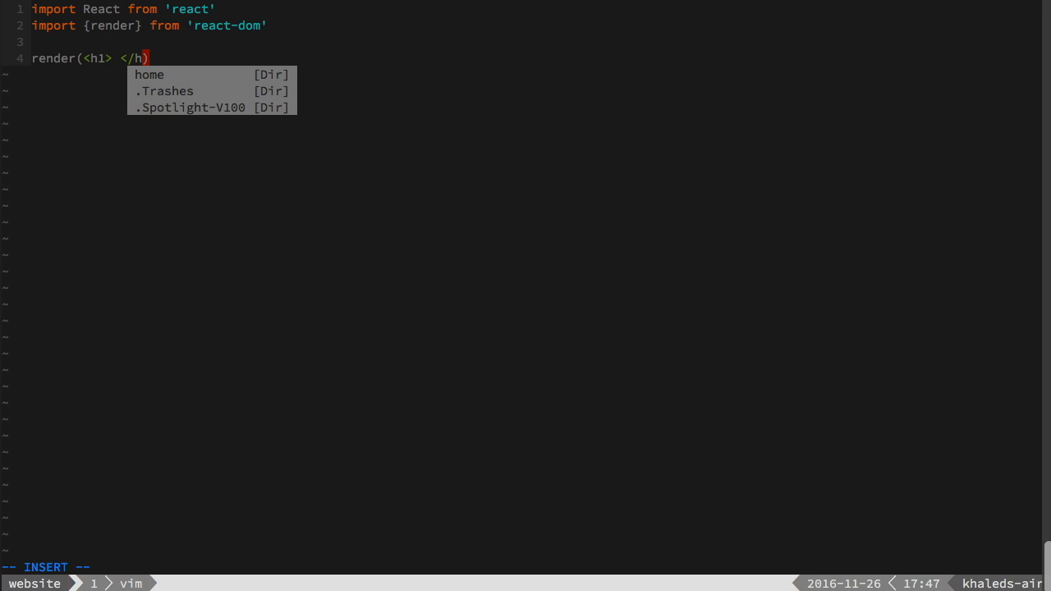
pyautogui.write('1>')
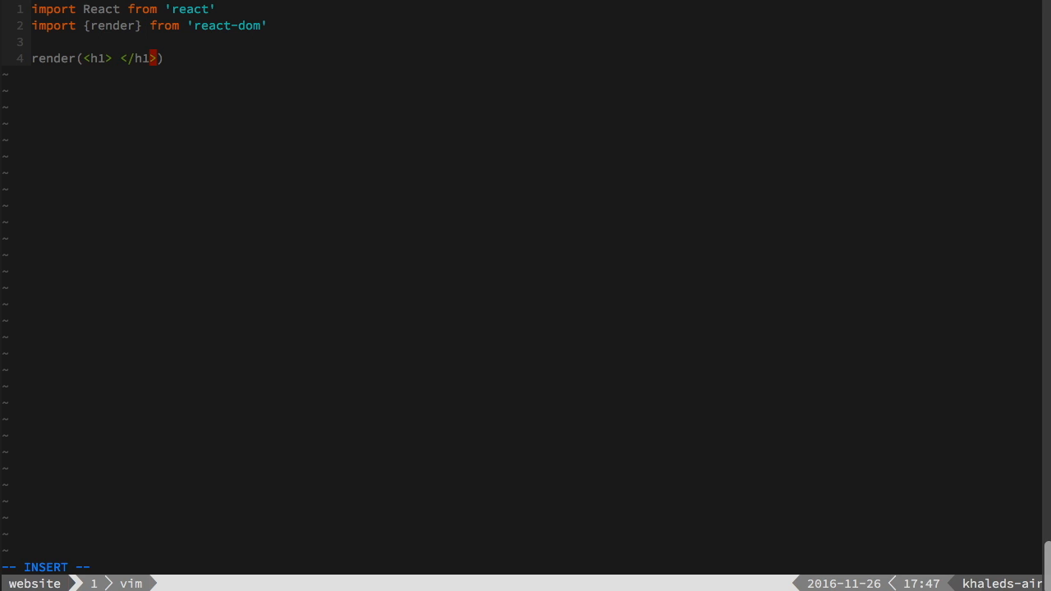
pyautogui.write('Hello')
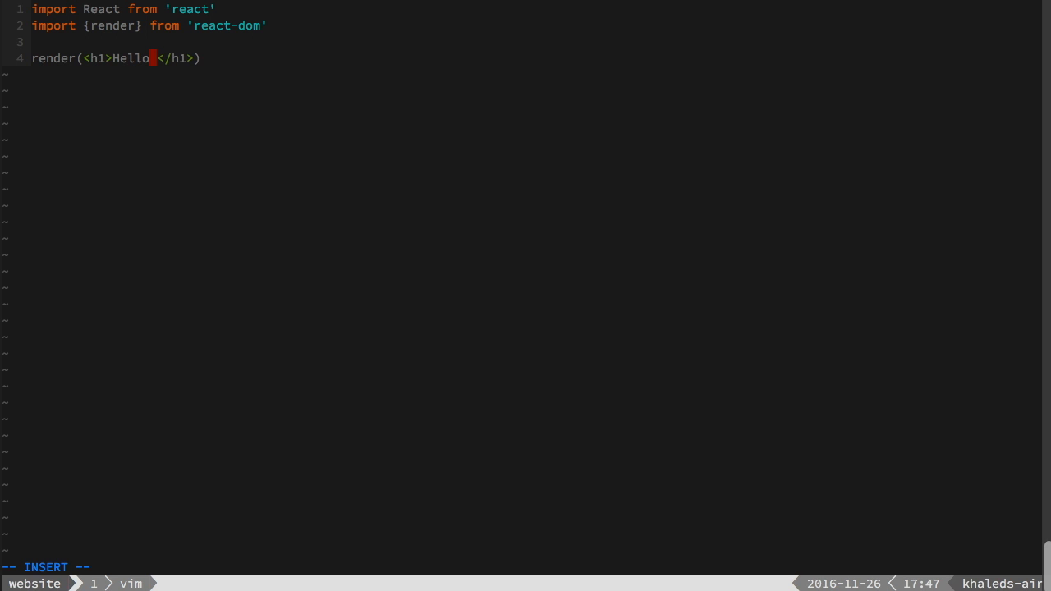
pyautogui.write('World')
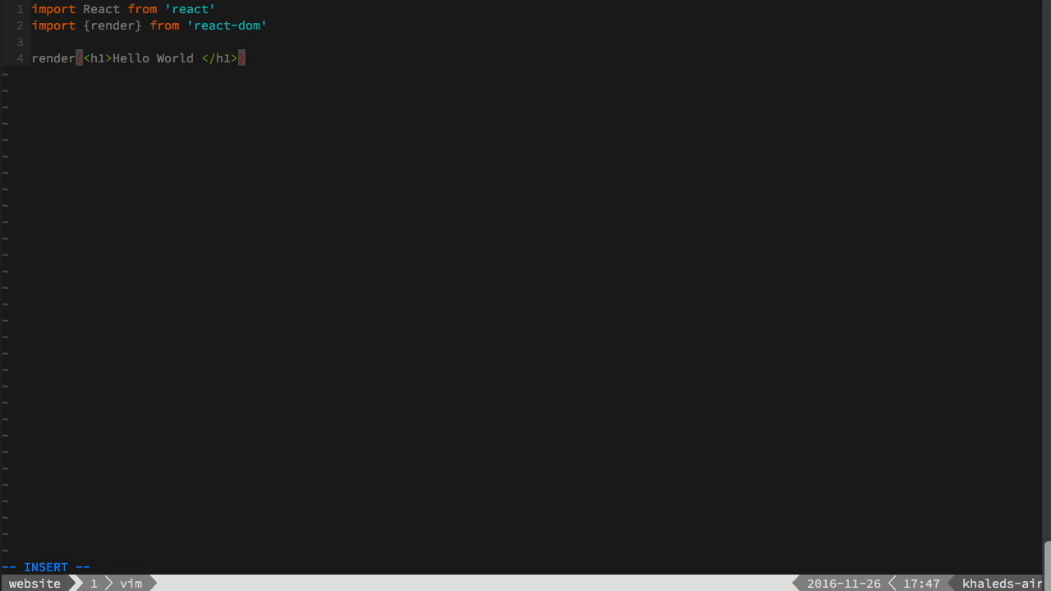
pyautogui.write(',')
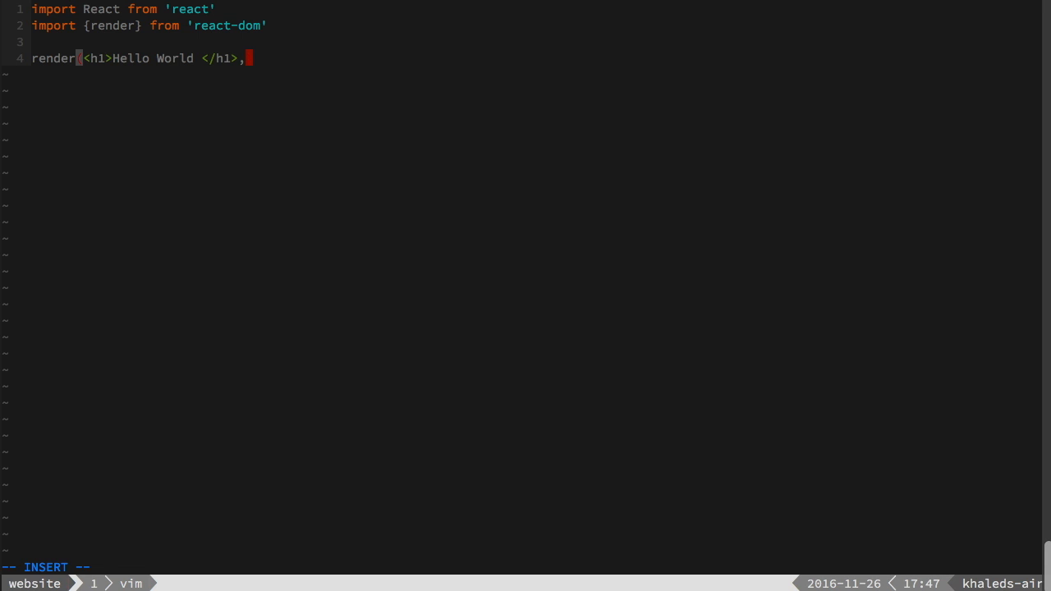
pyautogui.write('document')
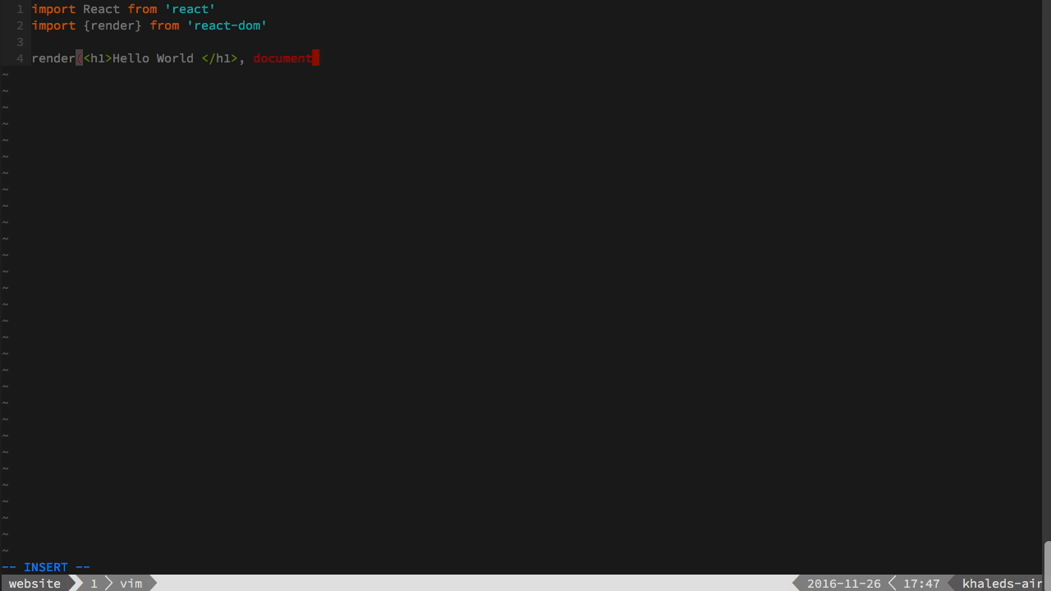
pyautogui.write('.quer')
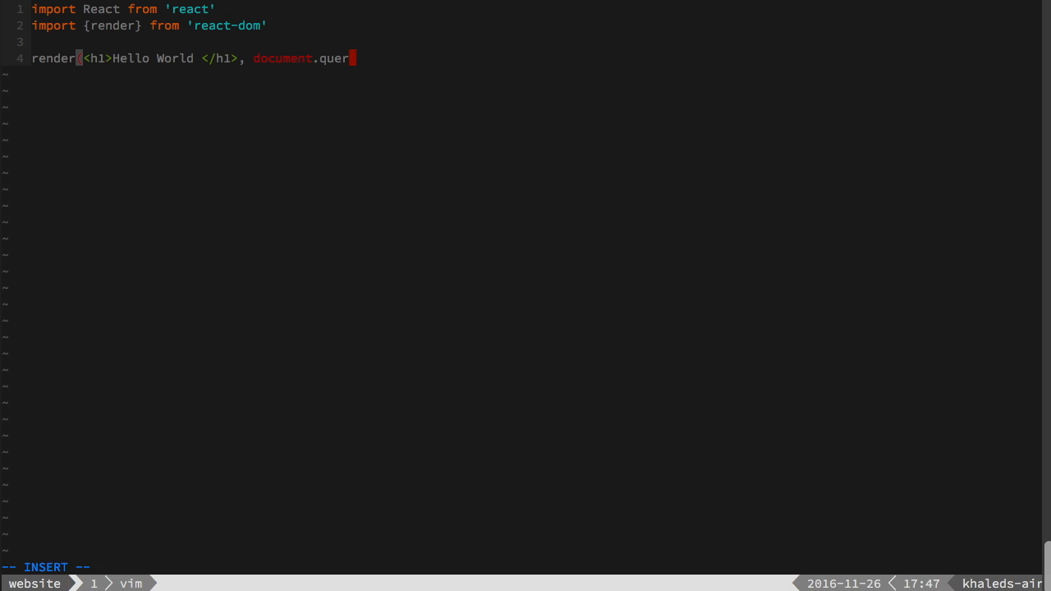
pyautogui.write('ySelector(')
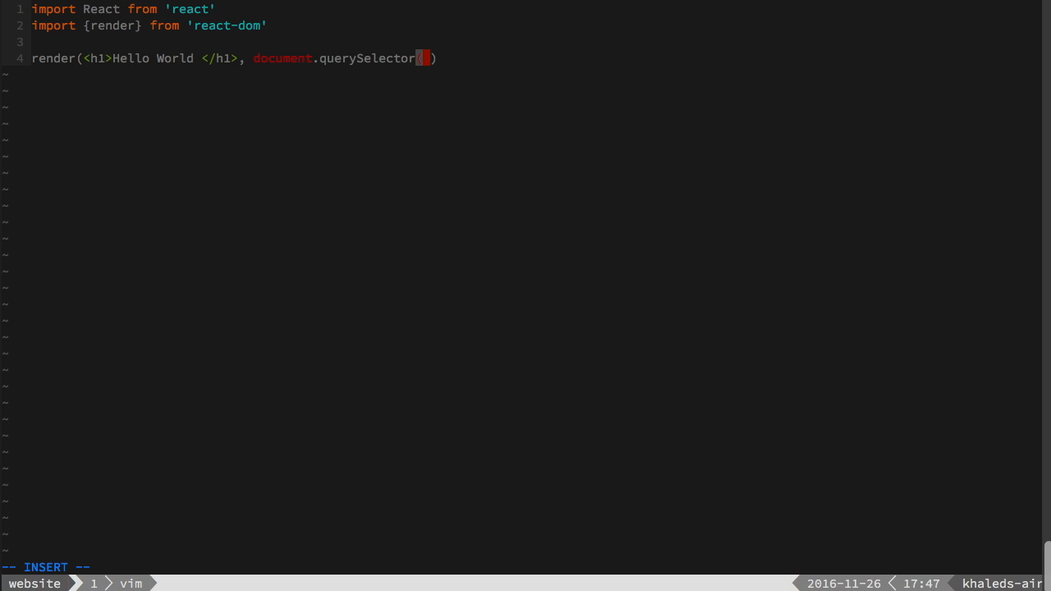
pyautogui.write("'main'")
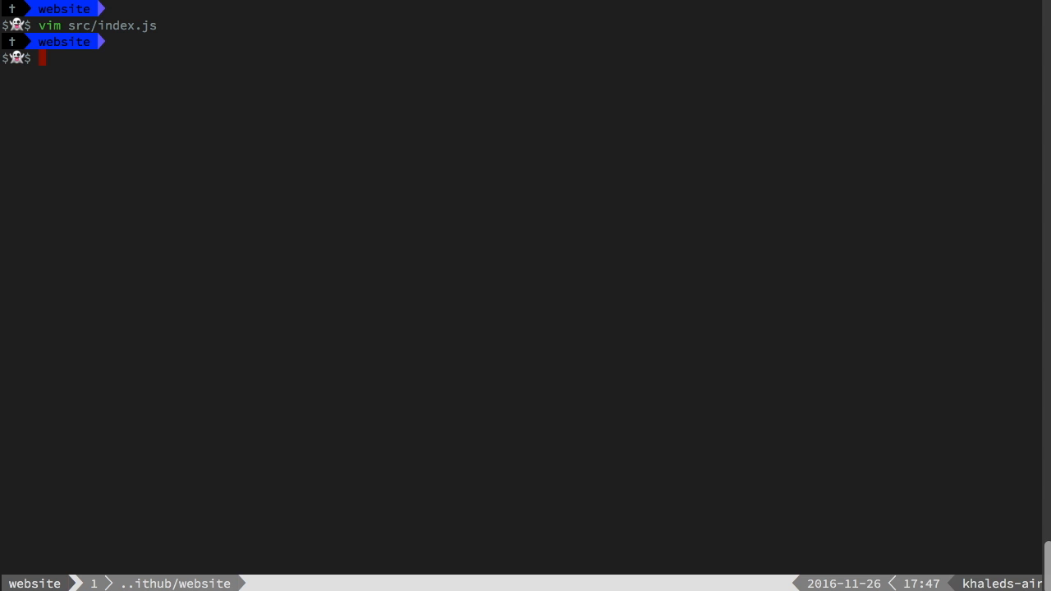
# Step: Open a new index.html file in Vim
pyautogui.write('vim index.html')
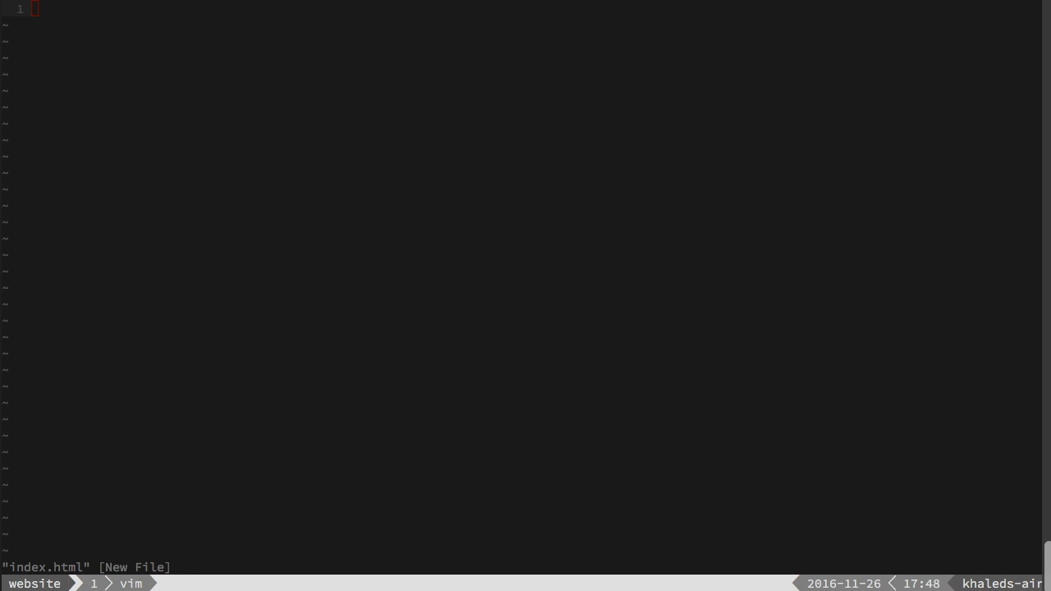
pyautogui.moveTo(263, 142)
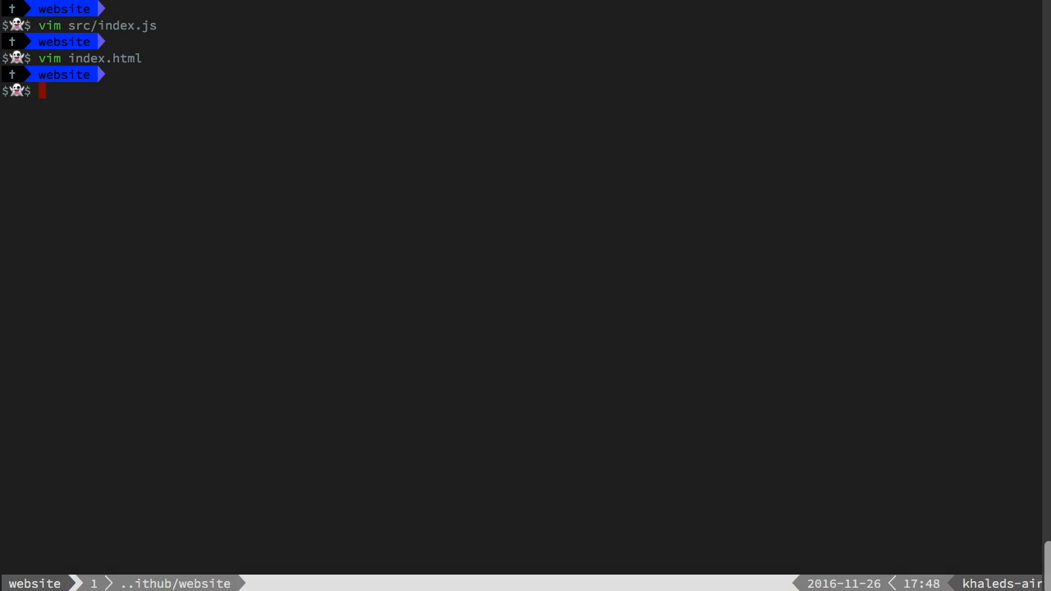
# Step: Add a start script 'webpack-dev-server --host=0.0.0.0 --port=9090 --inline --hot' to package.json and save
pyautogui.write('vim index.html')
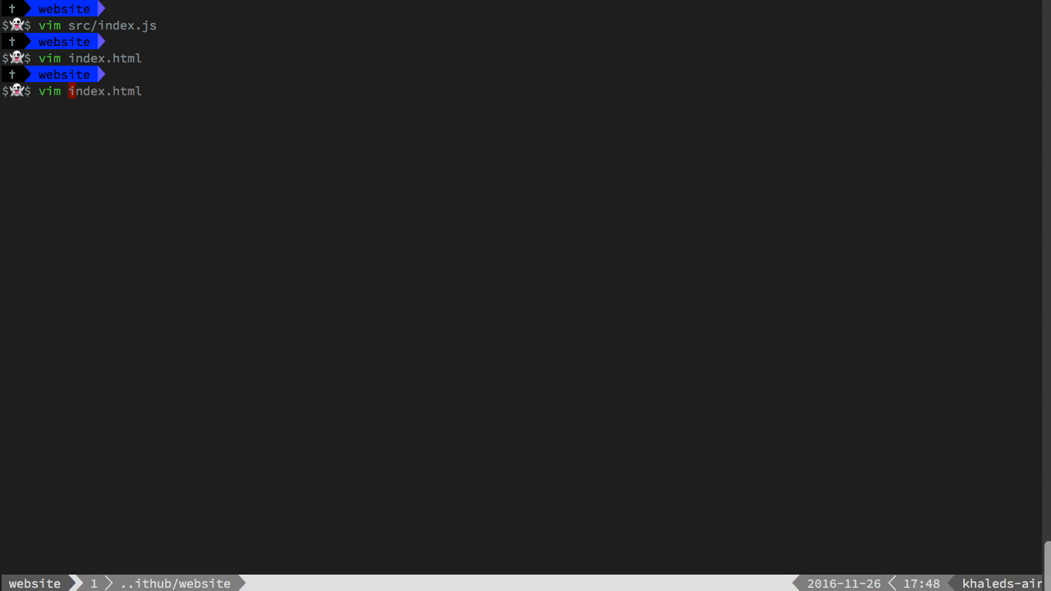
pyautogui.write('package.json')
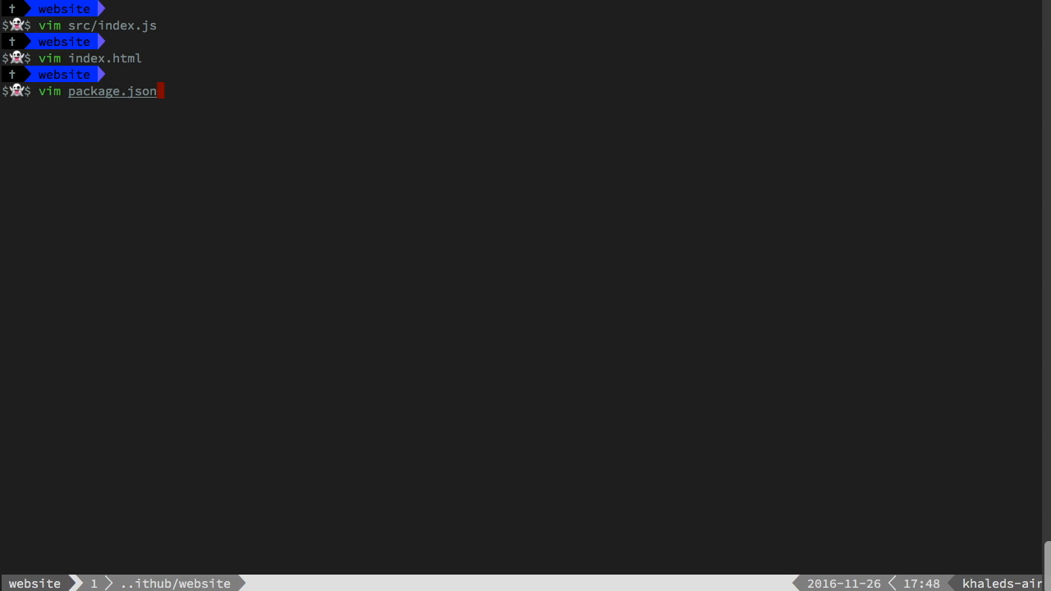
pyautogui.press('Enter')
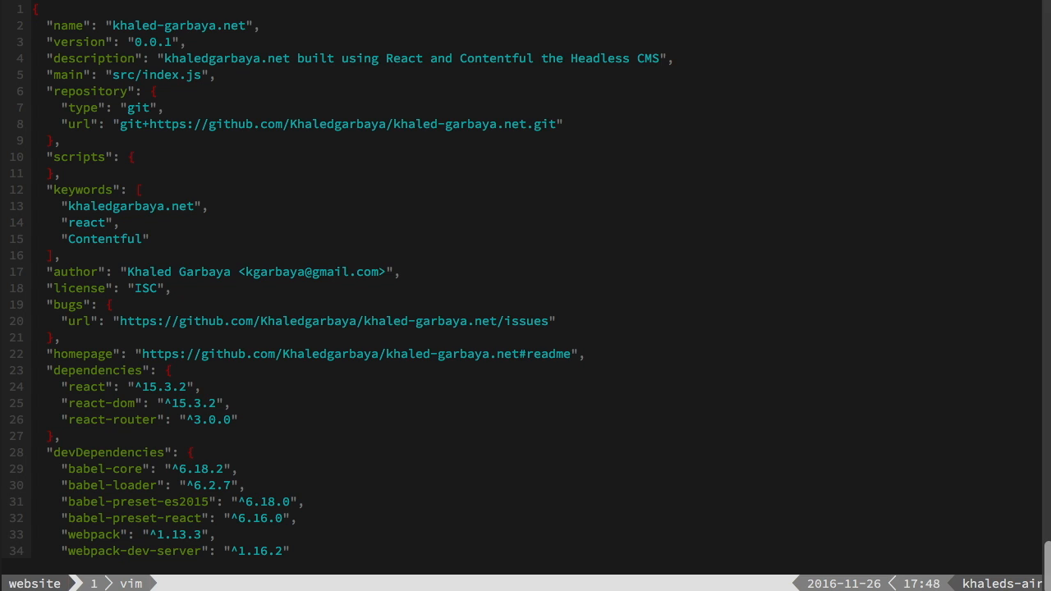
pyautogui.write('"start" : "webpack-dev-server --host=0.0.0.0 --port=9090 --inline --hot"')
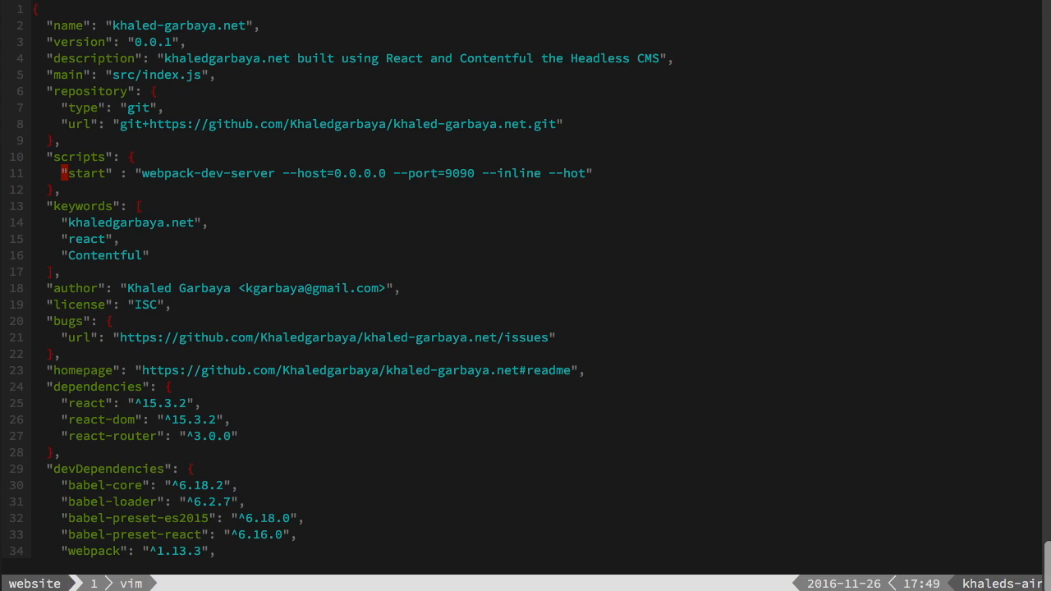
pyautogui.write(':wq')
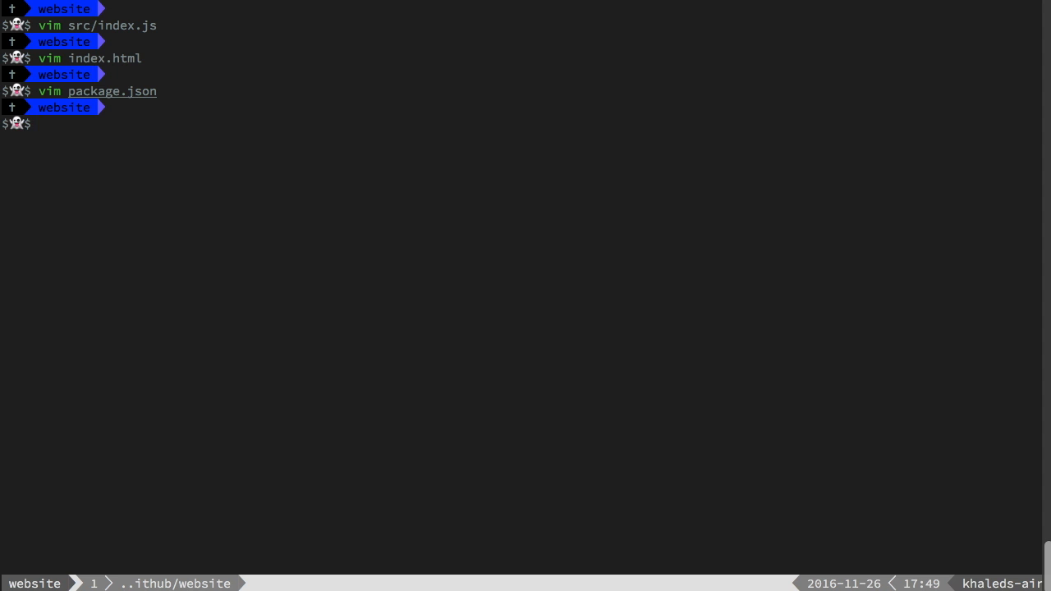
# Step: Launch the development server with npm start
pyautogui.write('npm start')
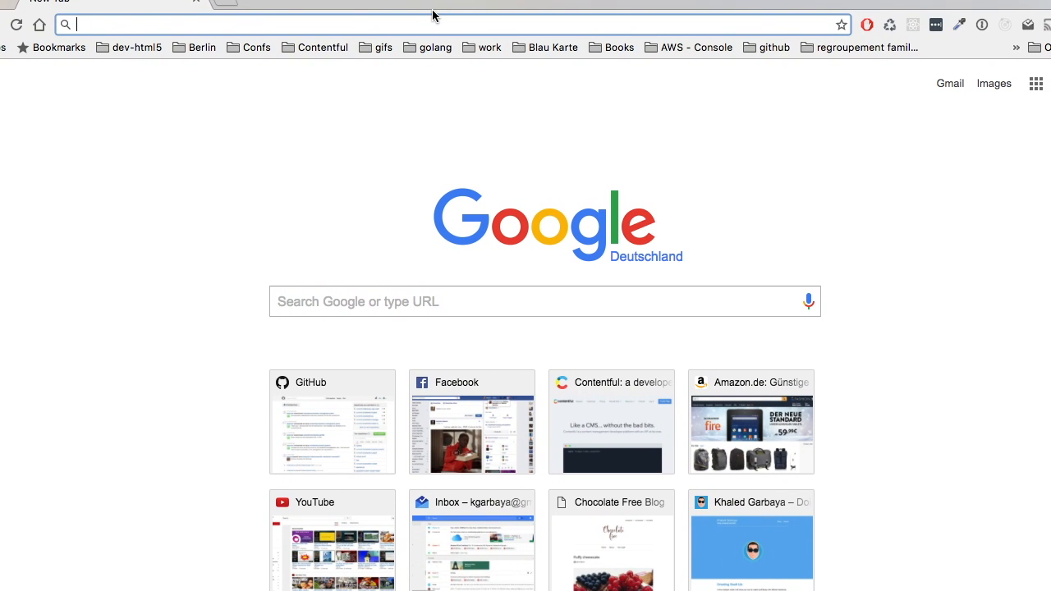
# Step: Load 0.0.0.0:9090 in Chrome, check the Hello World heading, then stop the dev server with Ctrl+C
pyautogui.write('0.0.0.0:9020')
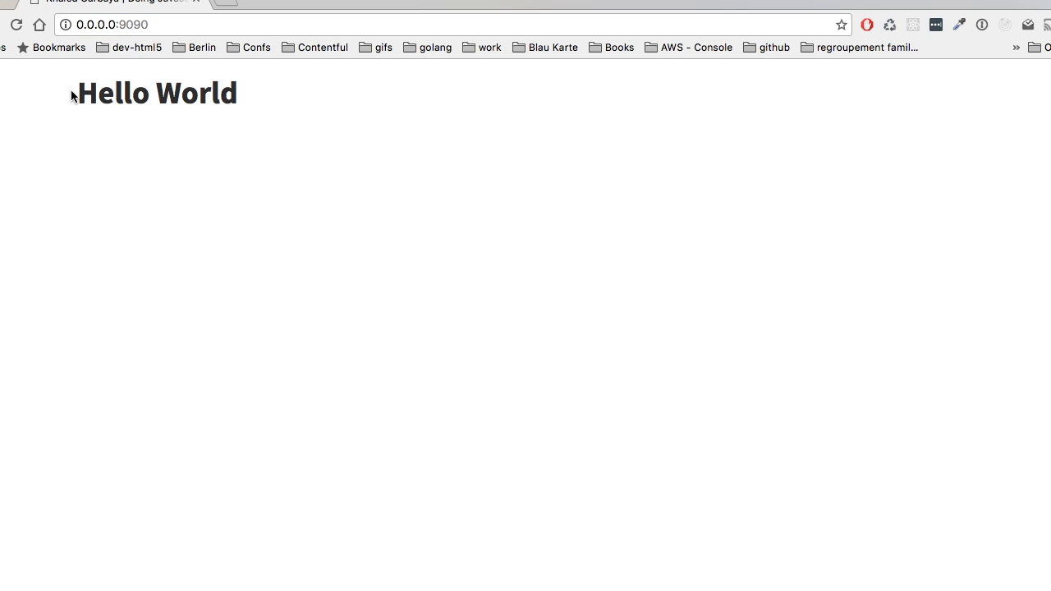
pyautogui.doubleClick(156, 92)
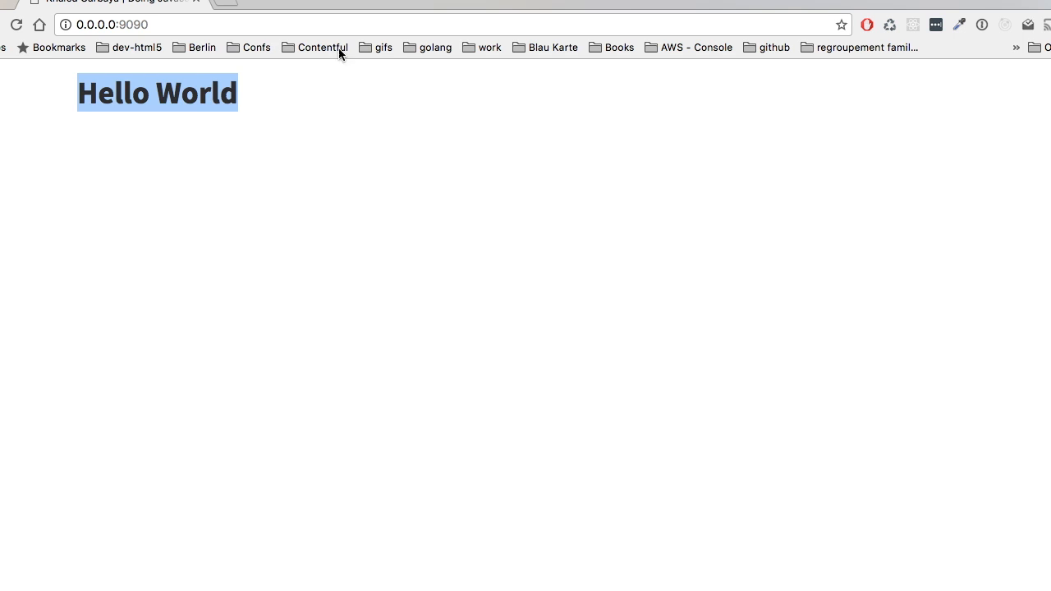
pyautogui.click(339, 23)
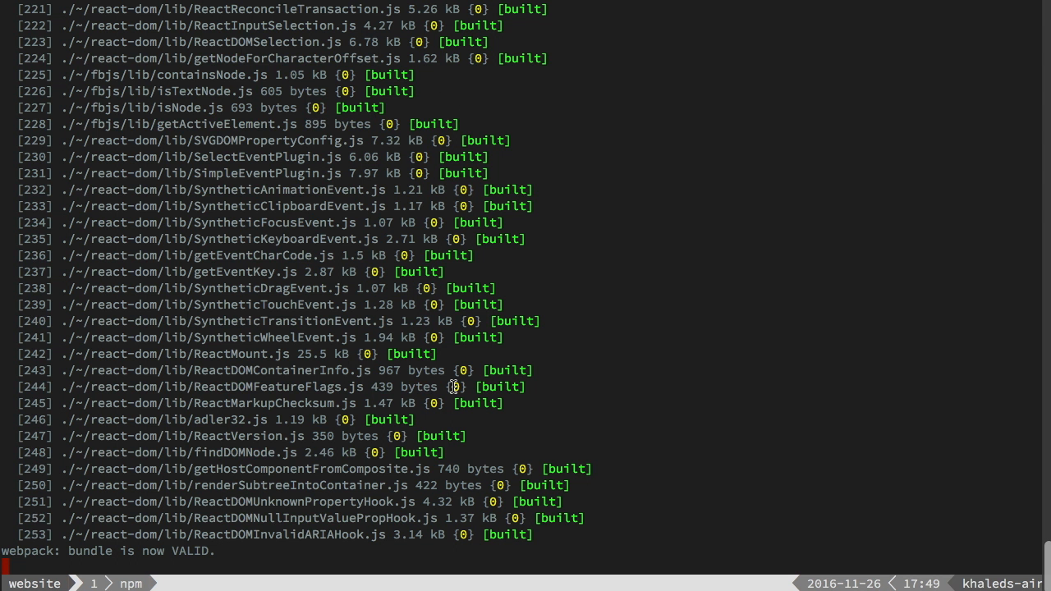
pyautogui.press('ctrl+c')
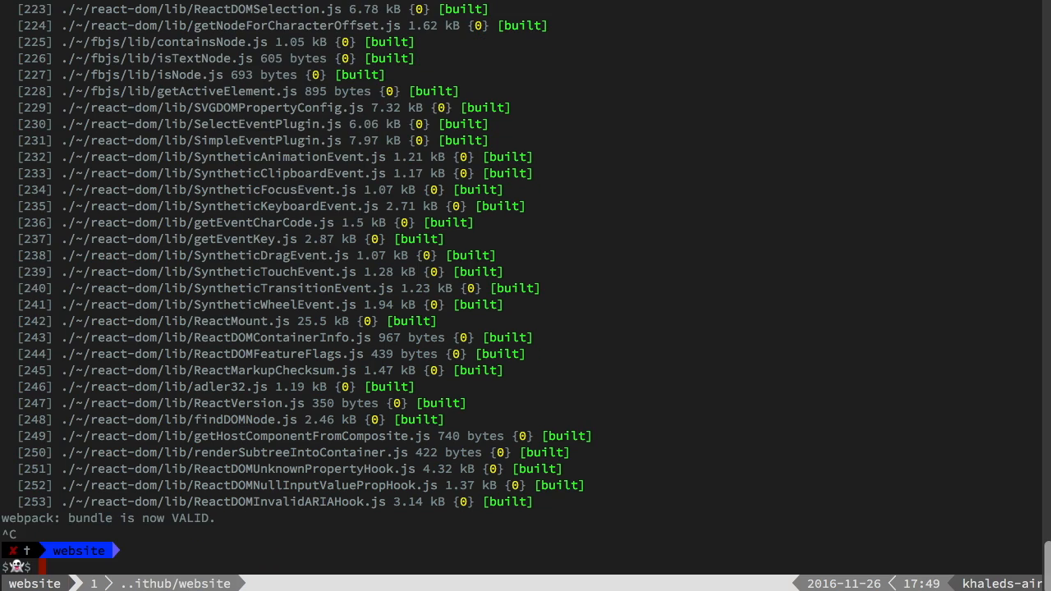